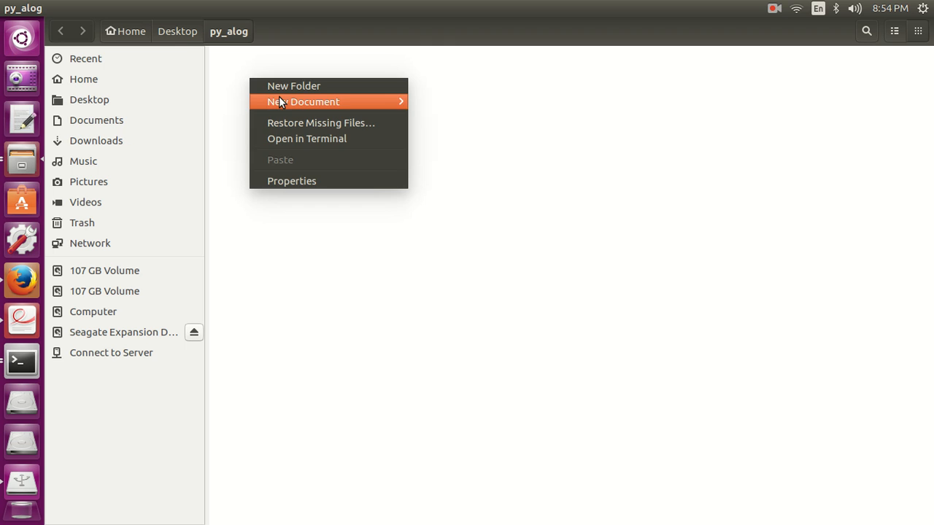
Create an empty file named linear_search.py in the py_alog folder
click(303, 101)
text(linear_search.py)
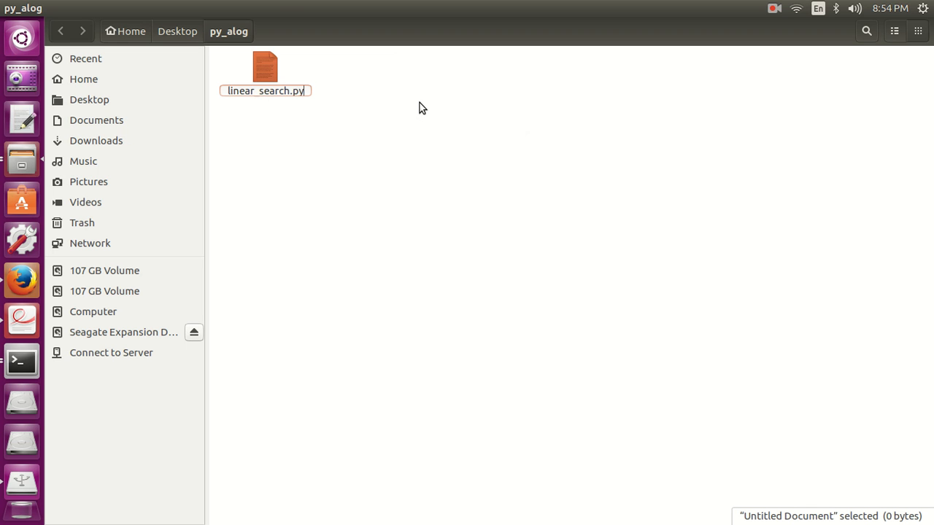
right_click(265, 67)
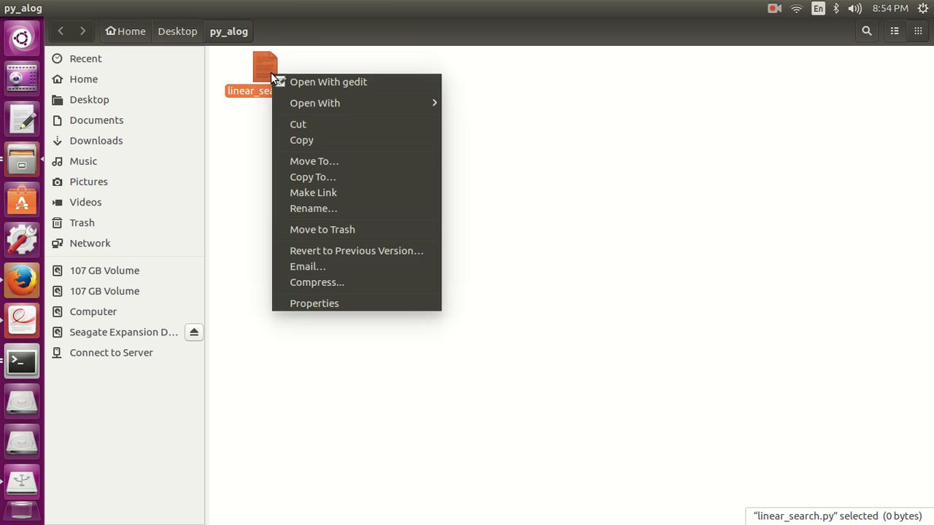
Open linear_search.py in gedit and write the #!/usr/bin/python line and def linear_search(arr, x): header
click(329, 81)
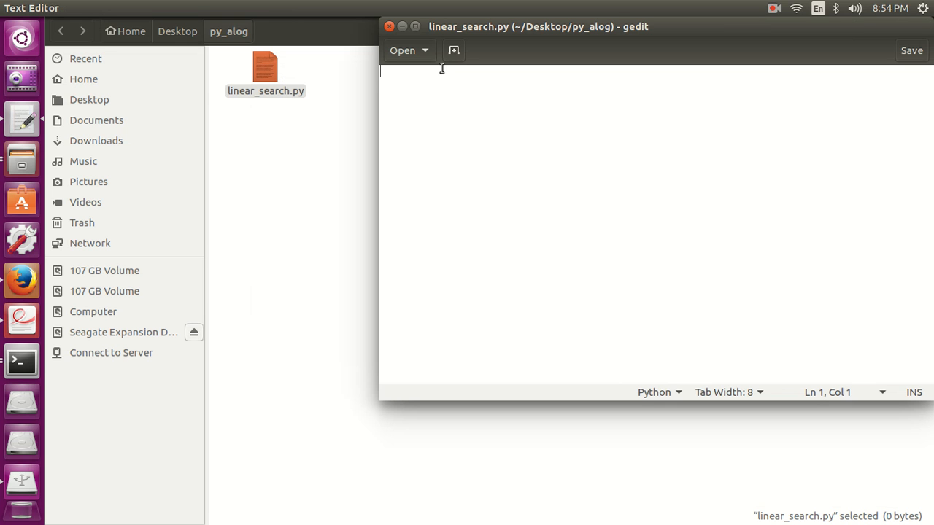
text(#!/u)
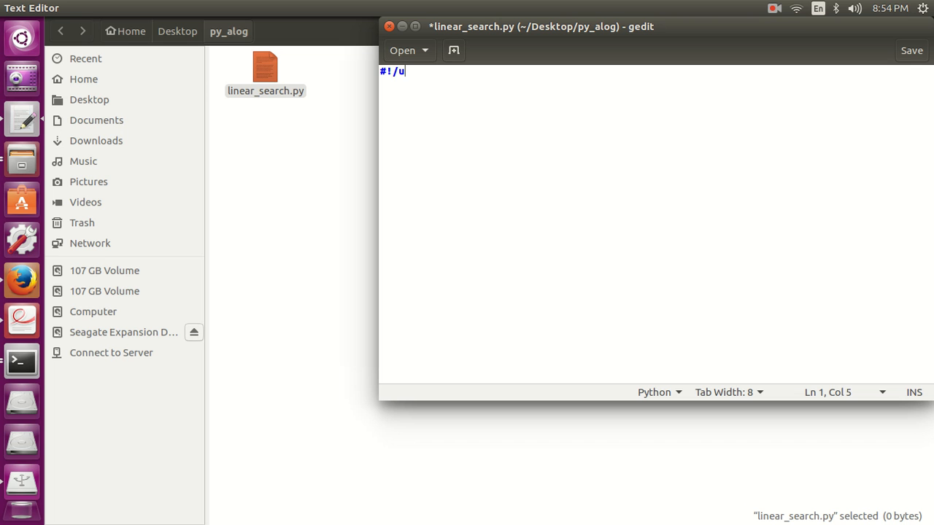
text(sr/bin/py)
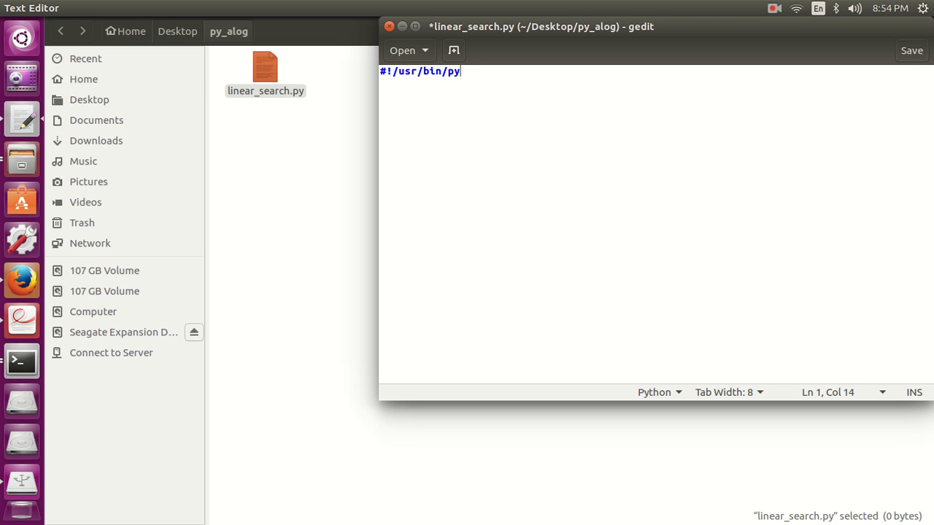
text(thon)
text(def)
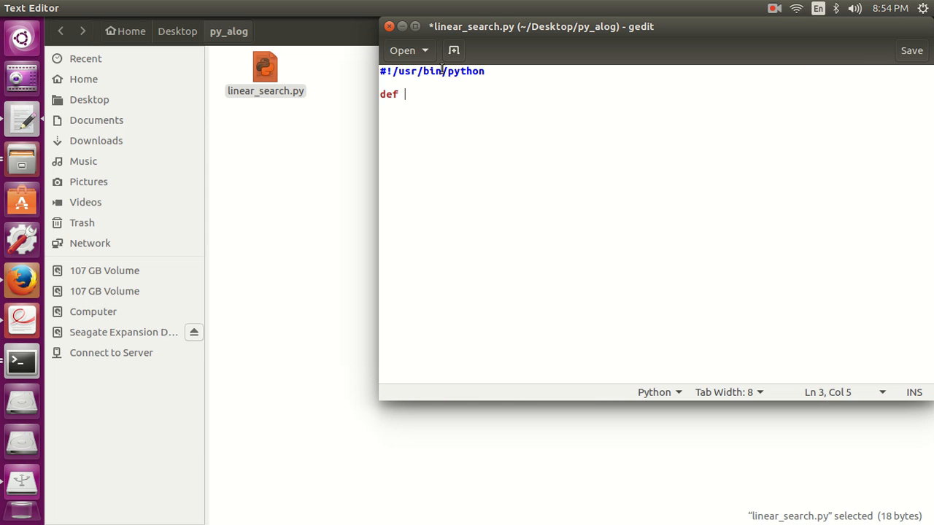
text(linear)
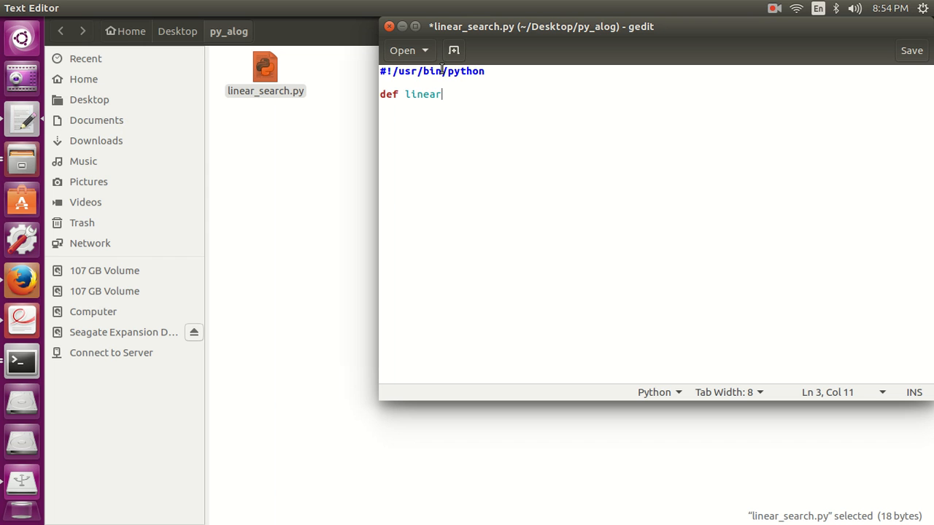
text(_search)
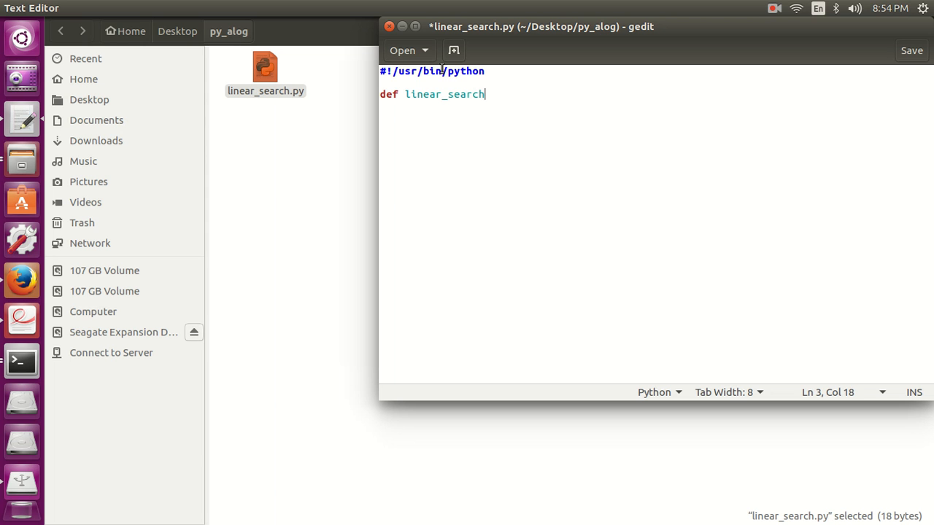
text((arr)
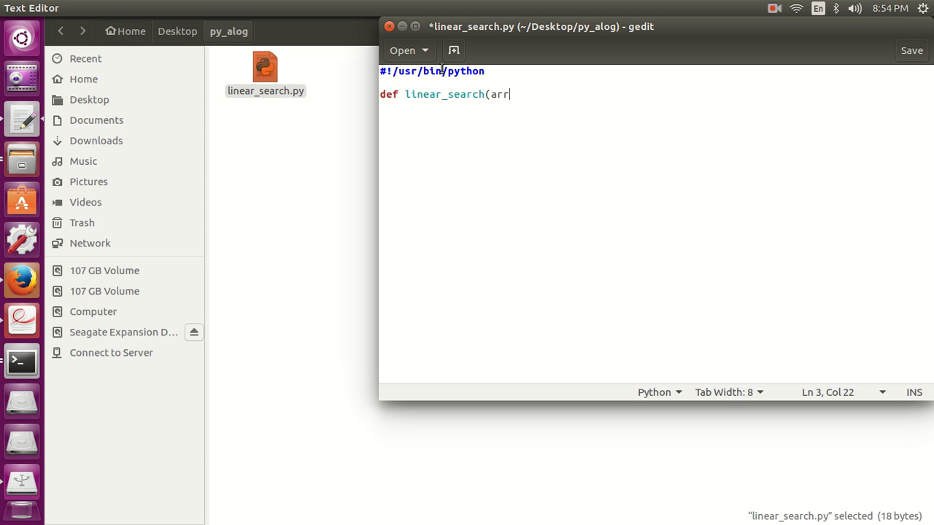
text(, x):)
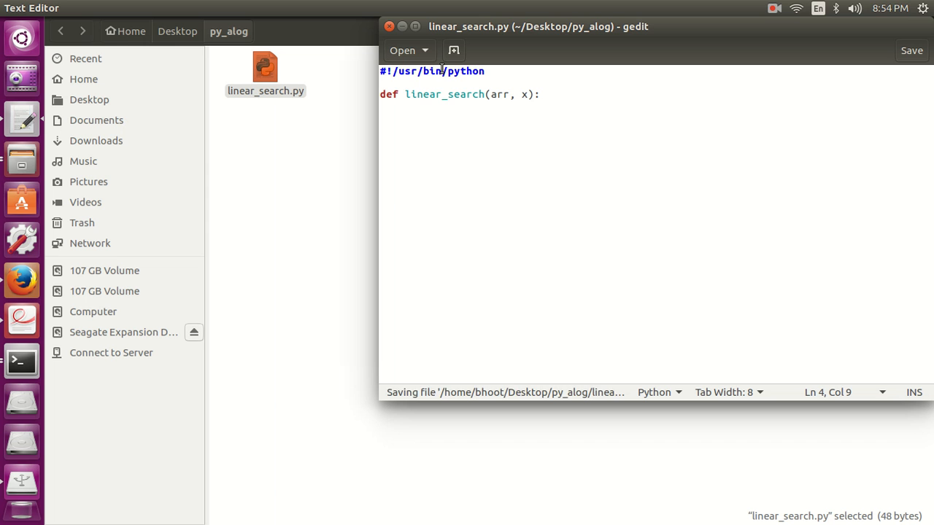
Write the loop header for i in range(len(arr)):
text(for i)
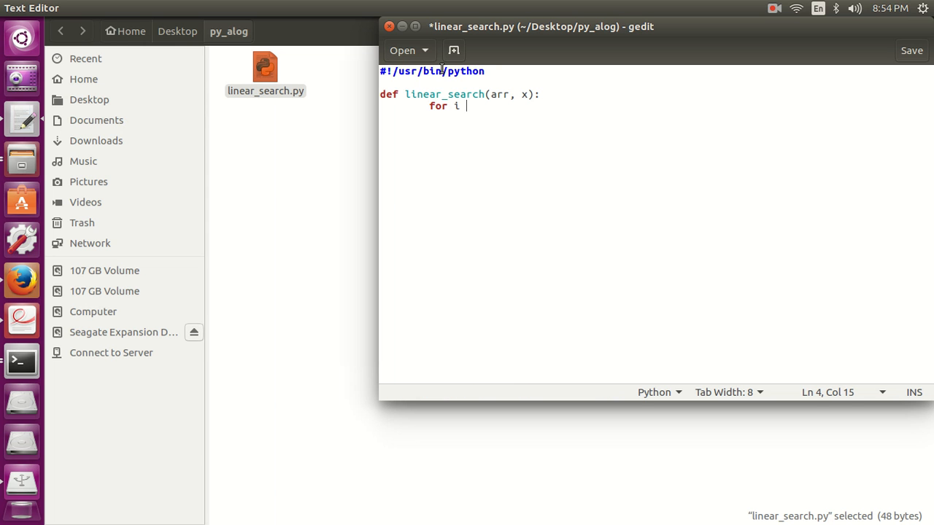
text(in rang)
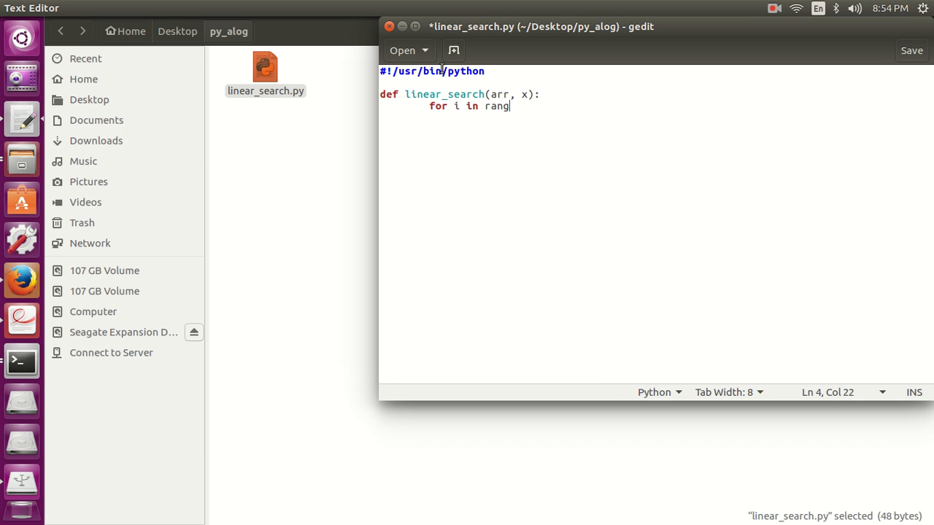
text(e(le)
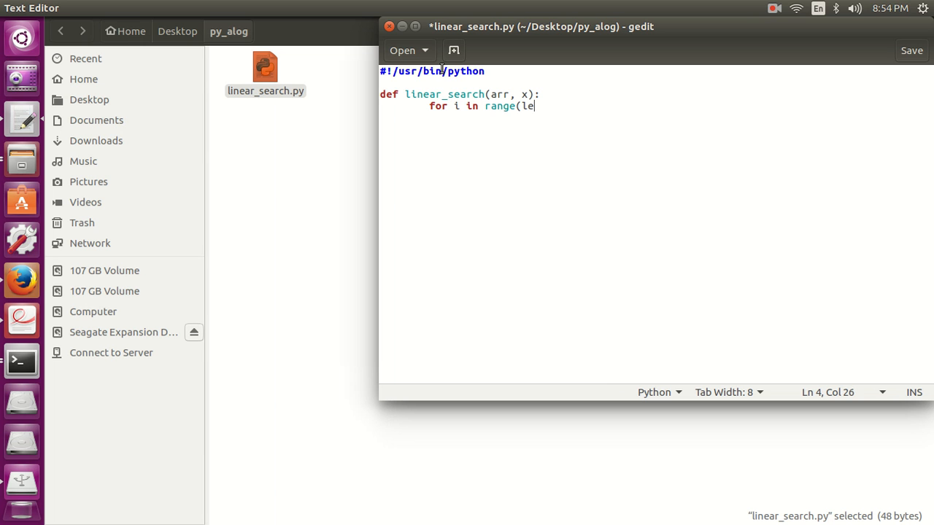
text(()
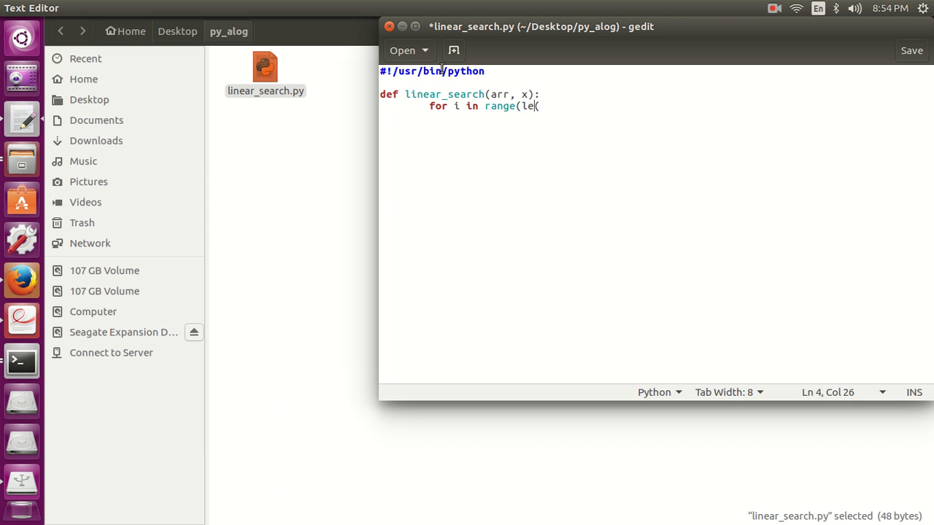
text(n(arr))
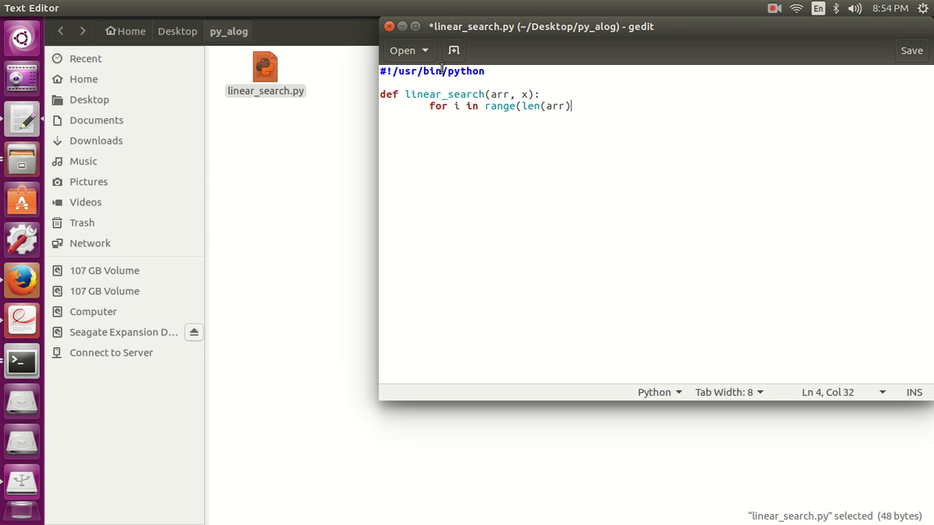
text(:)
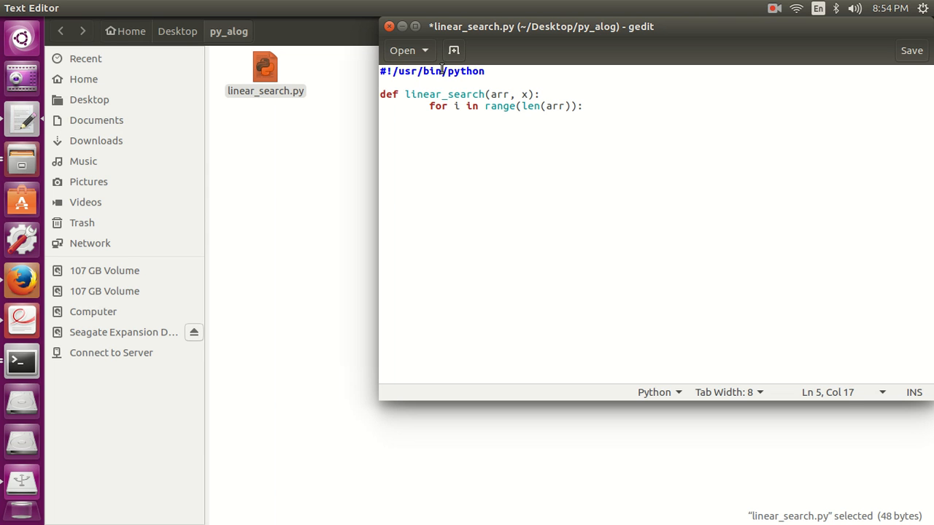
Return i when arr[i]==x, return -1 after the loop, and save
text(if arr[)
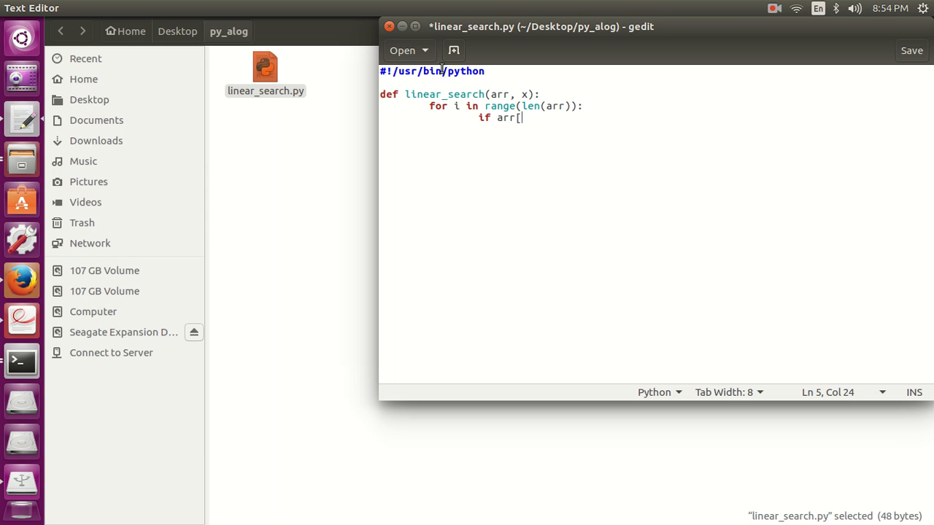
text(i]==x:)
text(re)
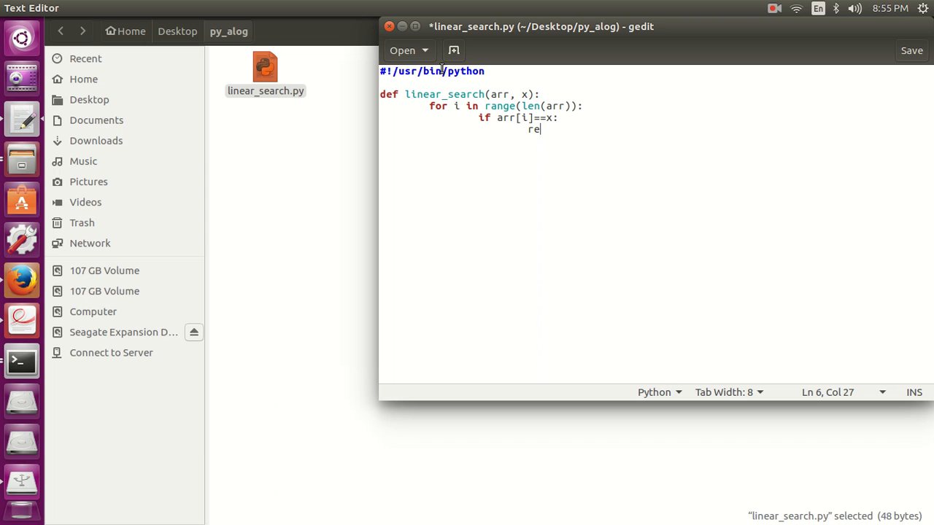
text(turn)
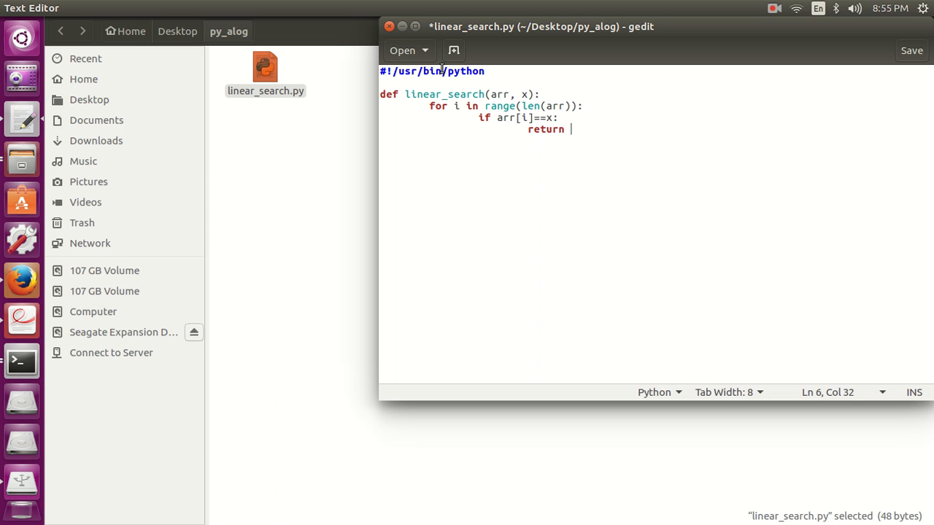
text(i)
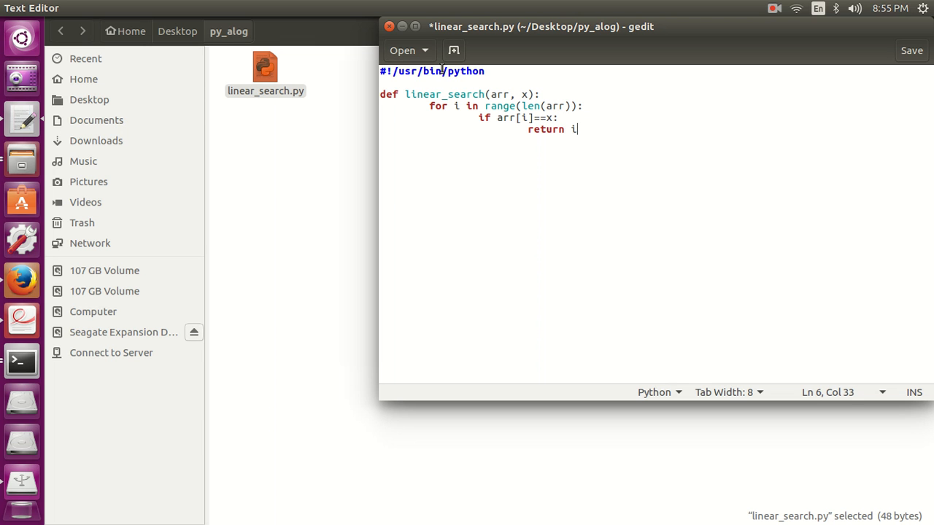
key(ctrl+s)
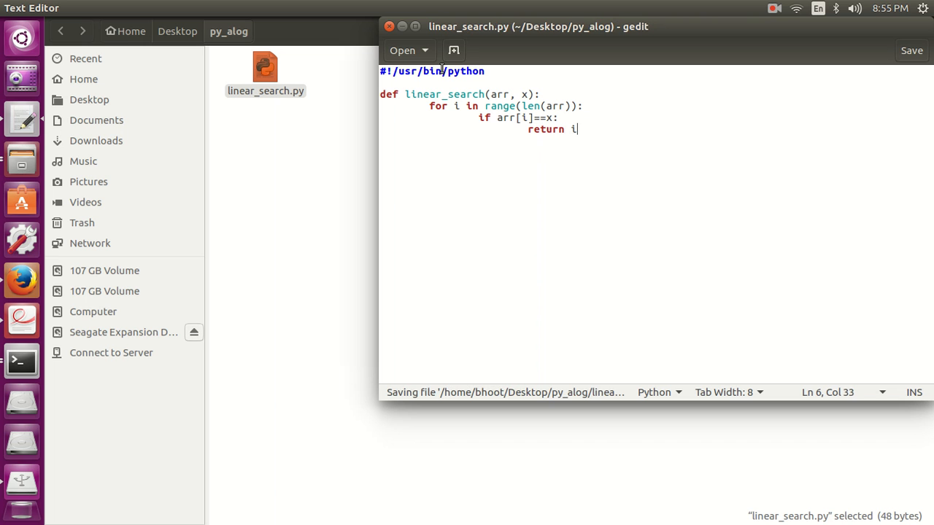
key(Return)
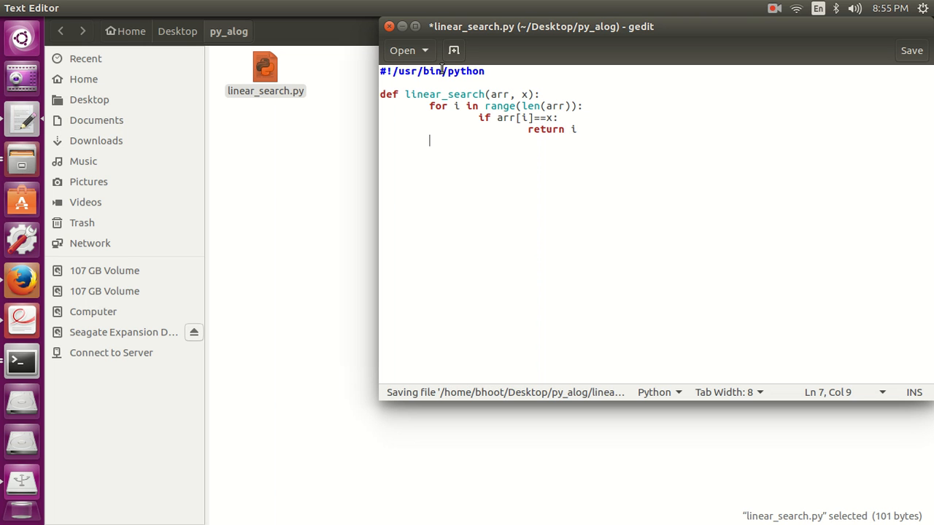
text(return)
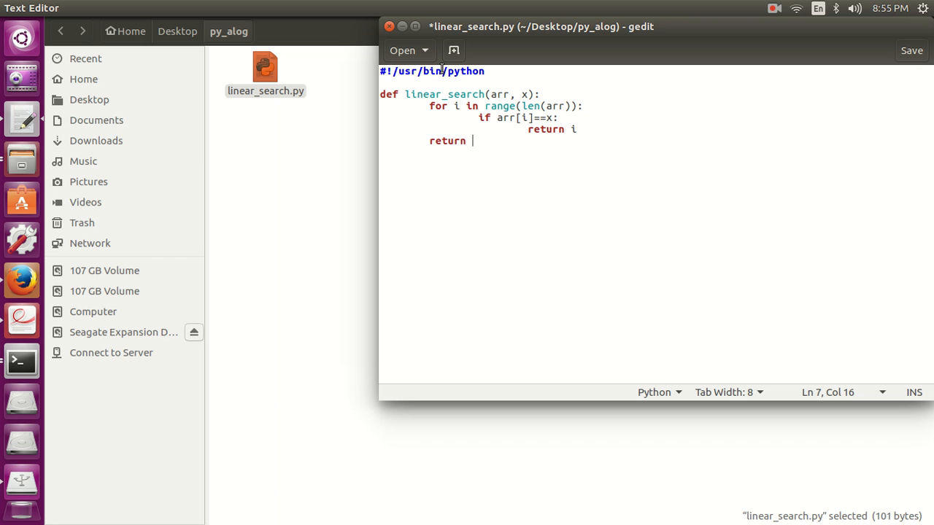
text(-1)
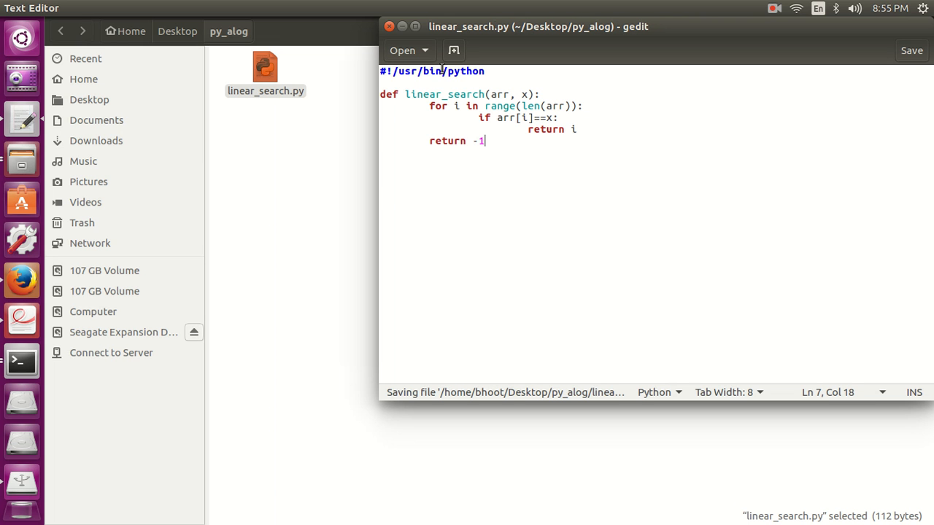
click(911, 51)
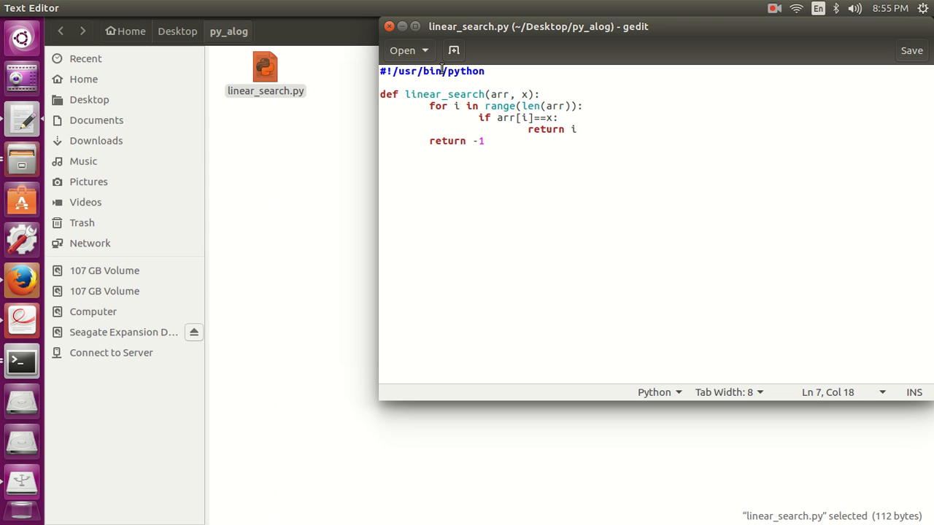
Below the function, define arr=[1,2,4,6,7,9,10] and x=7
key(Return)
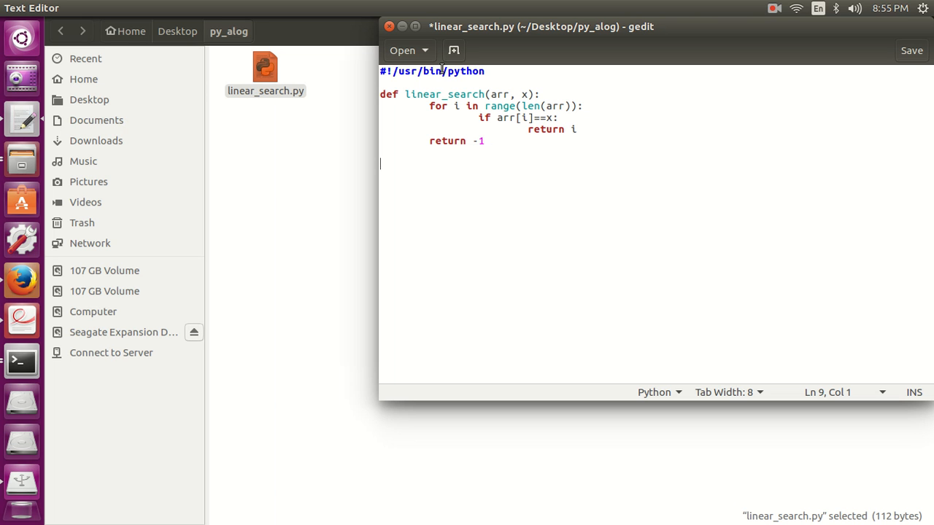
text(arr)
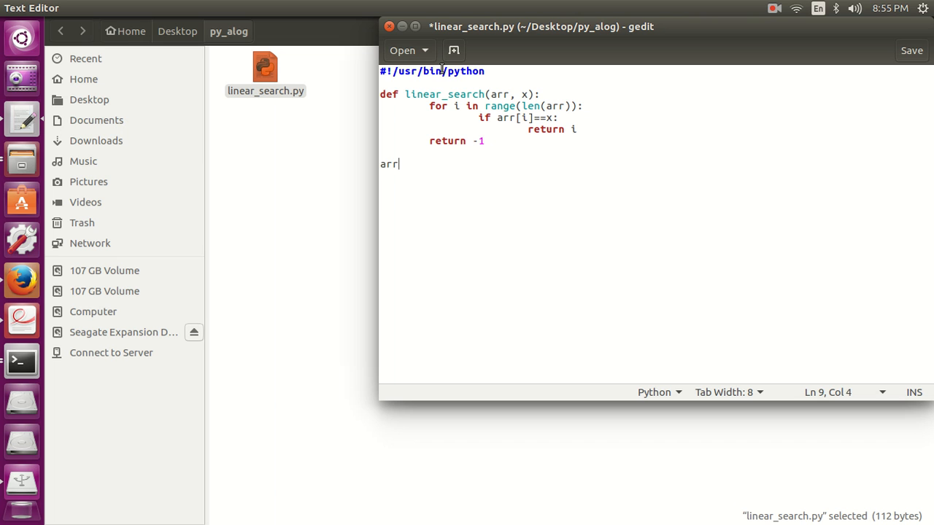
text(=[1,)
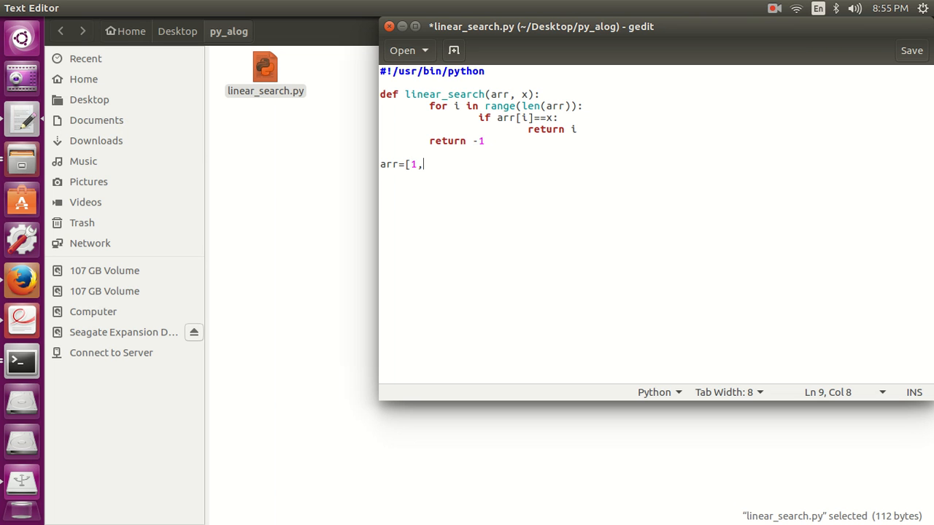
text(2,4,6,7,)
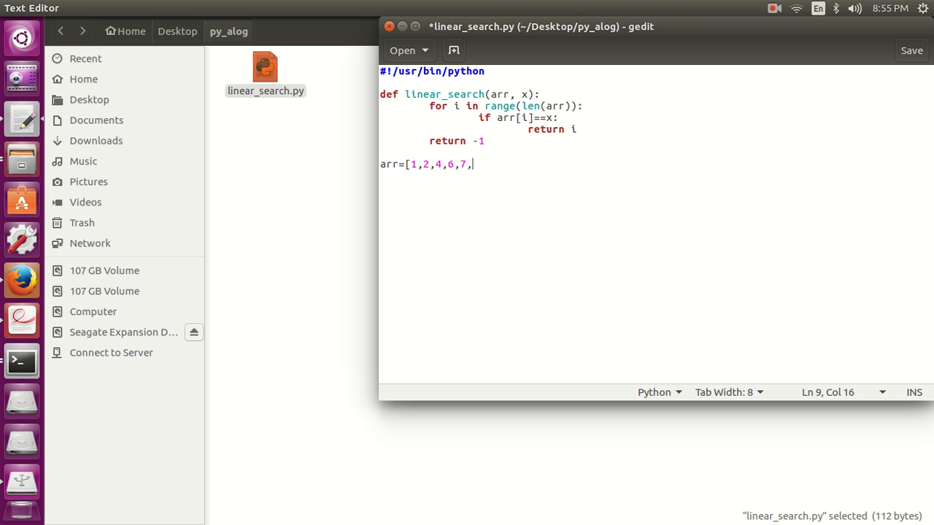
text(9,10])
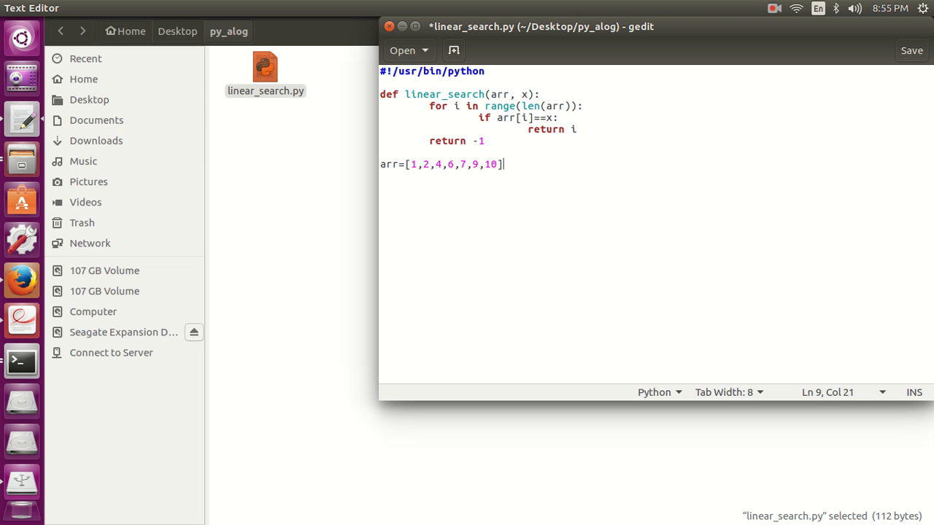
text(x)
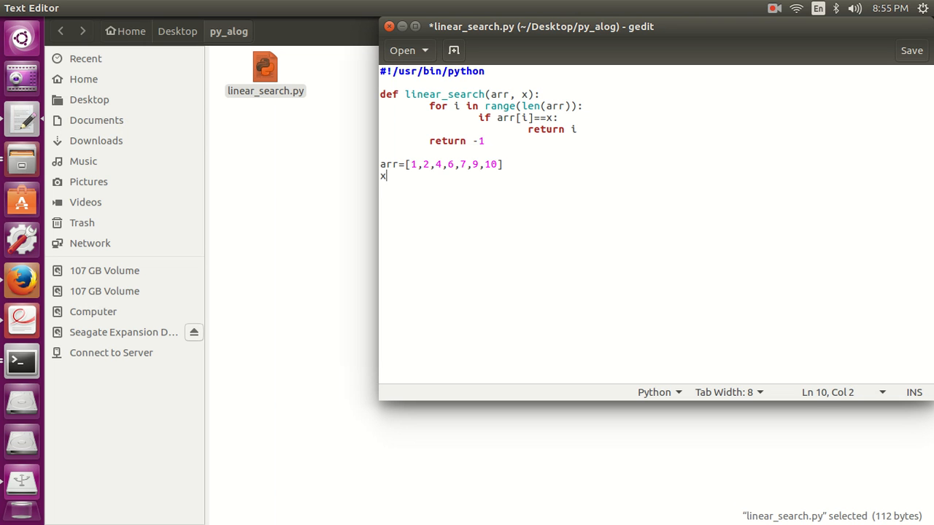
text(=7)
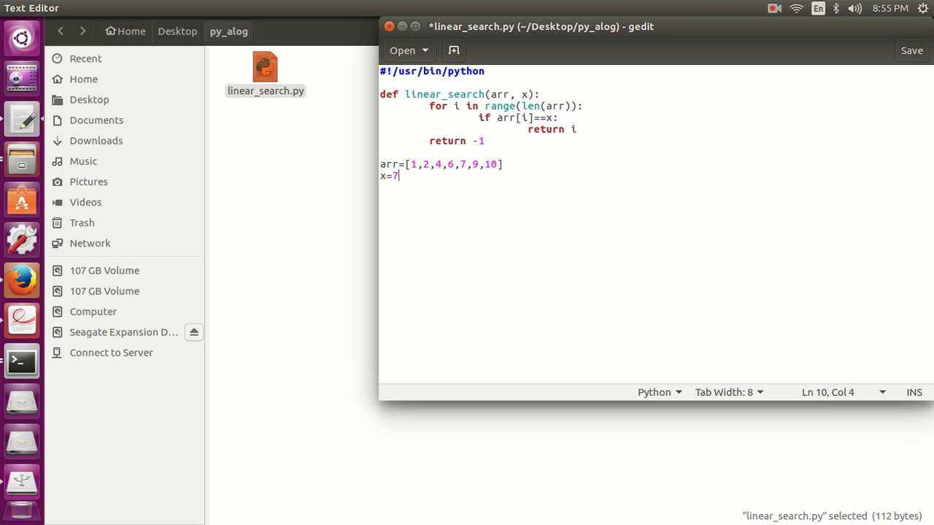
Store the search output with result=linear_search(arr, x)
text(i)
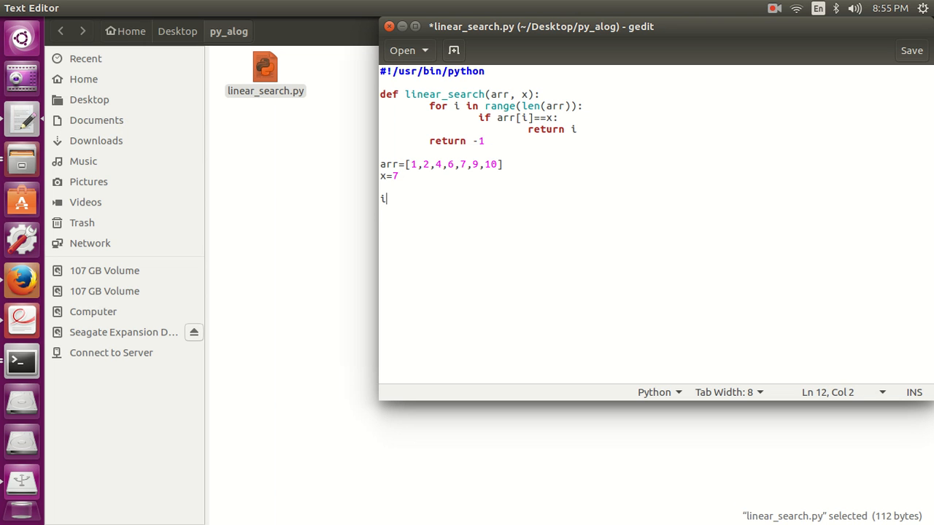
key(BackSpace)
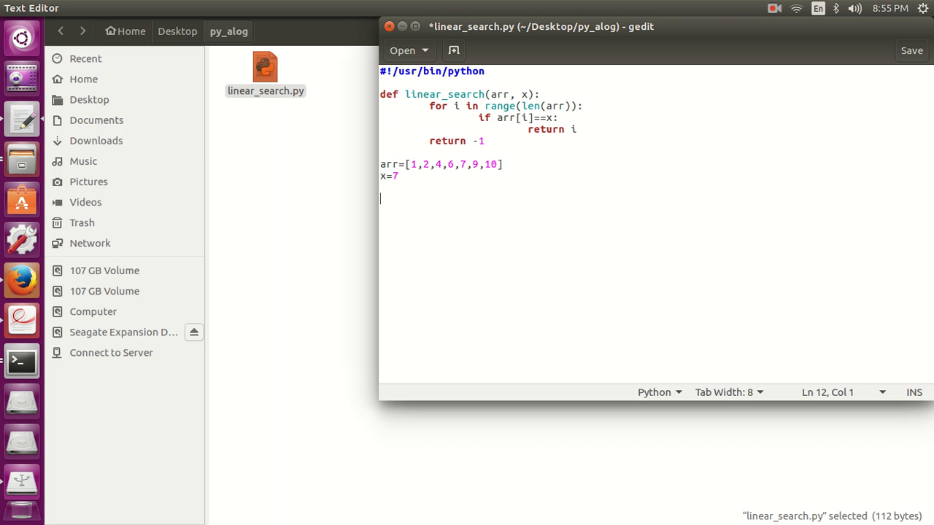
text(result=)
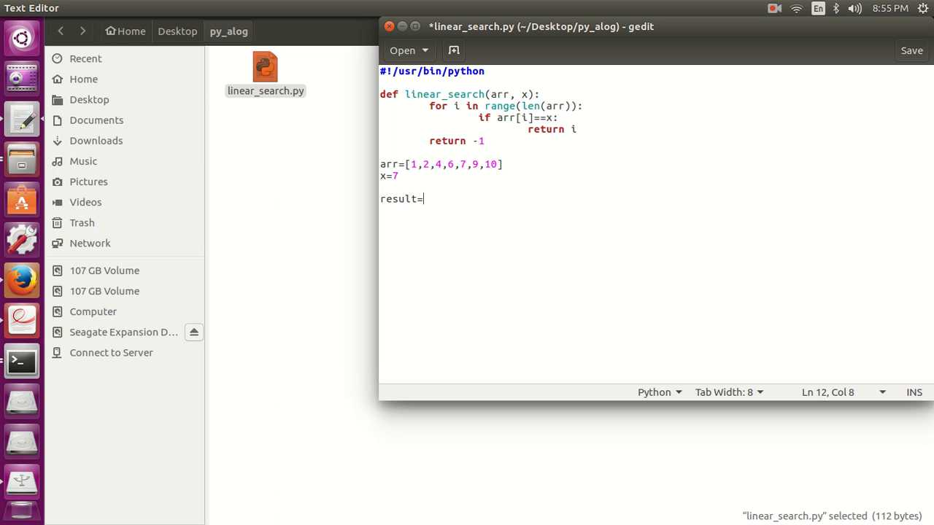
text(linea)
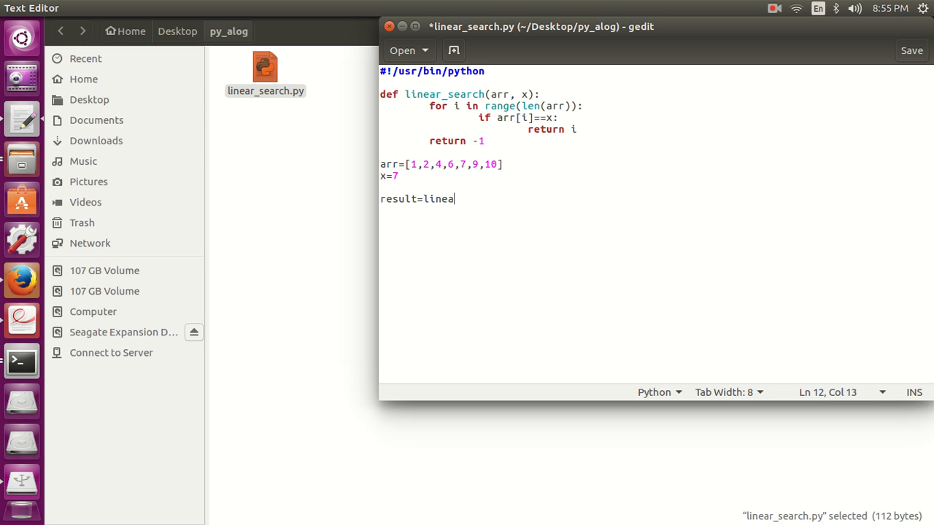
text(r_search)
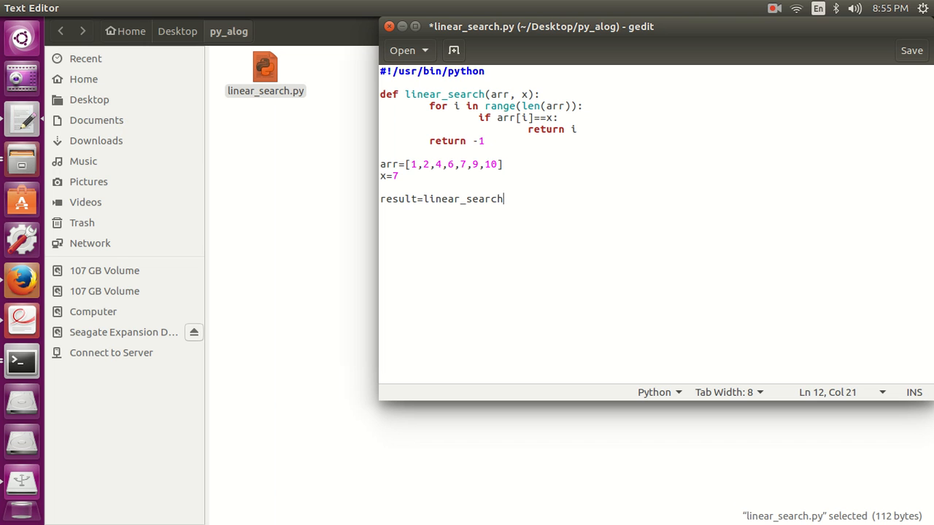
text(()
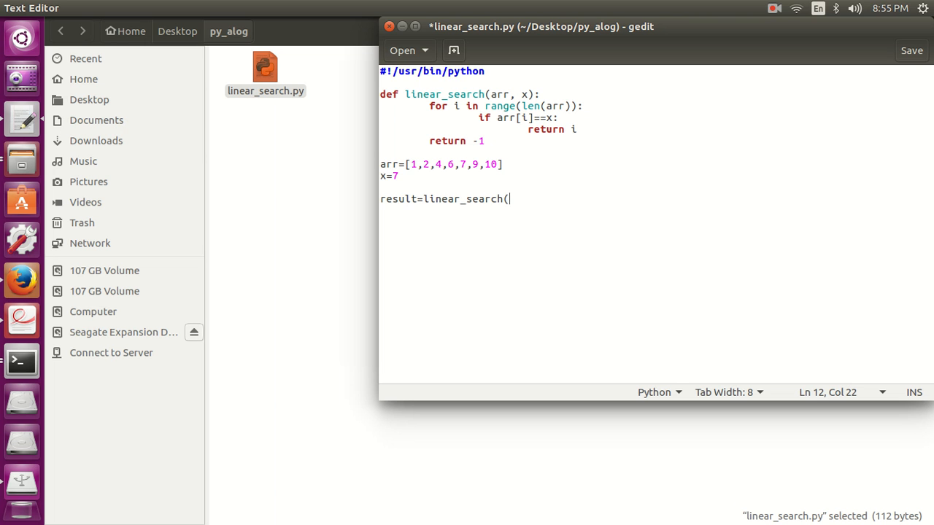
text(arr, x)
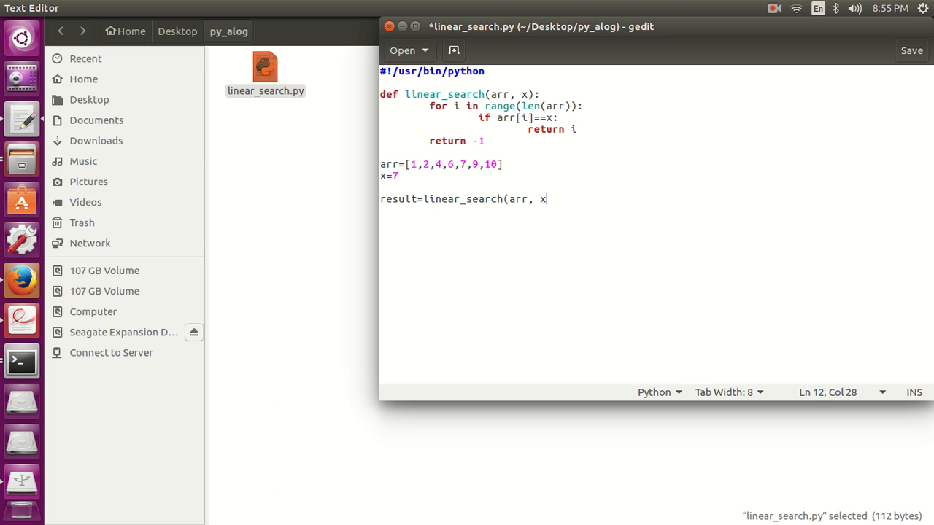
text())
text(if r)
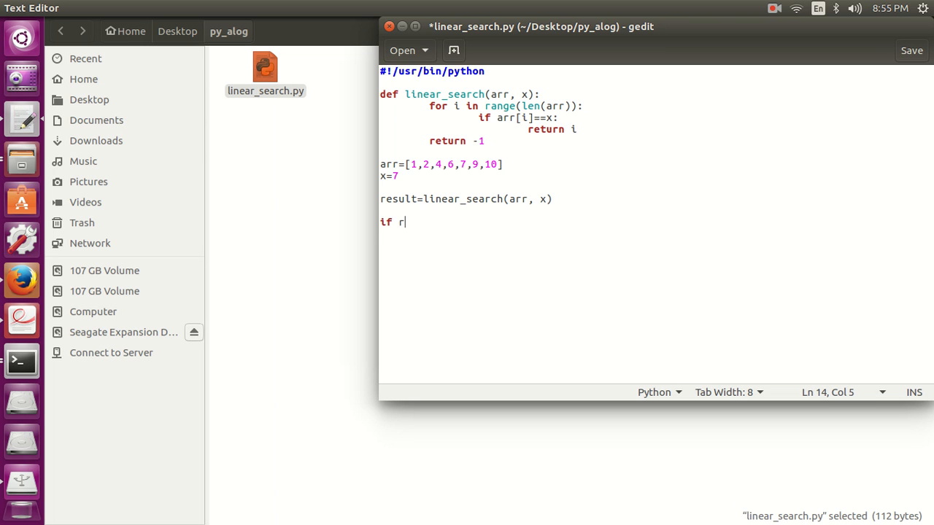
Add if result==-1: printing "The element is not found in the array"
text(esu)
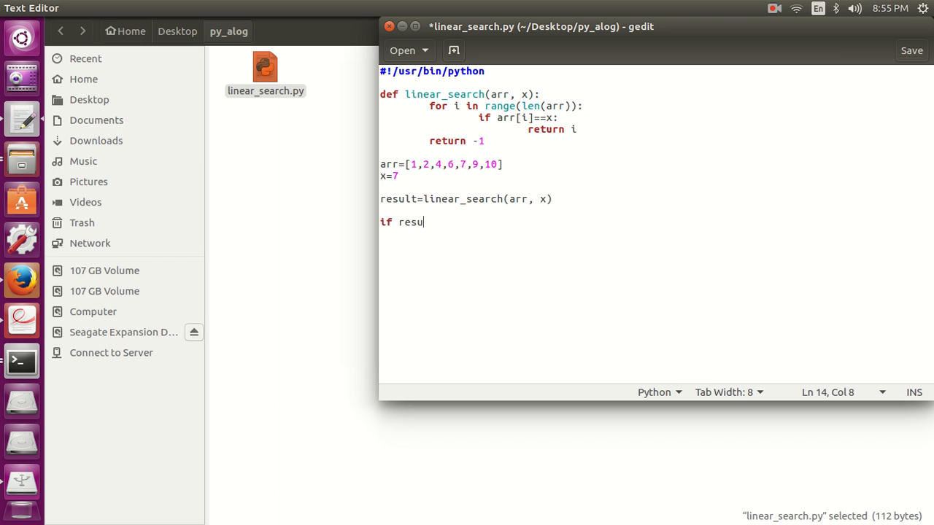
text(lt)
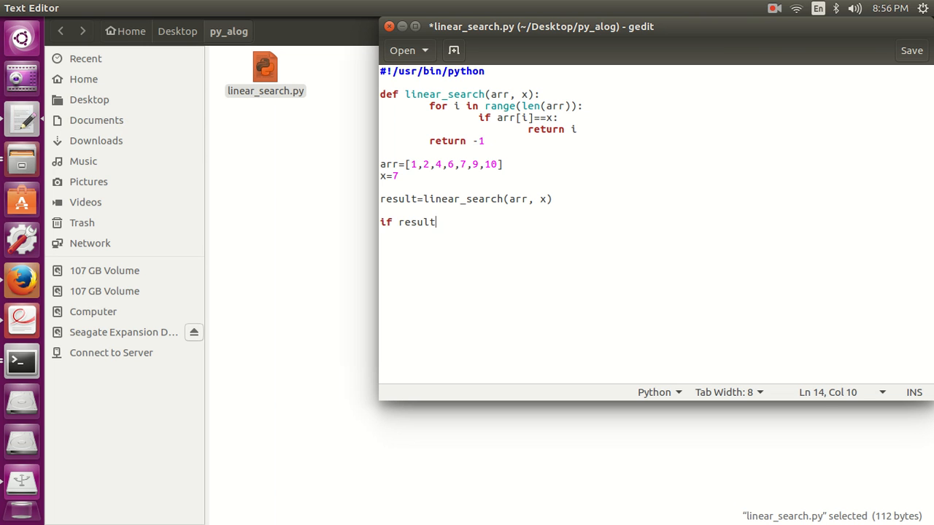
text(==-1:)
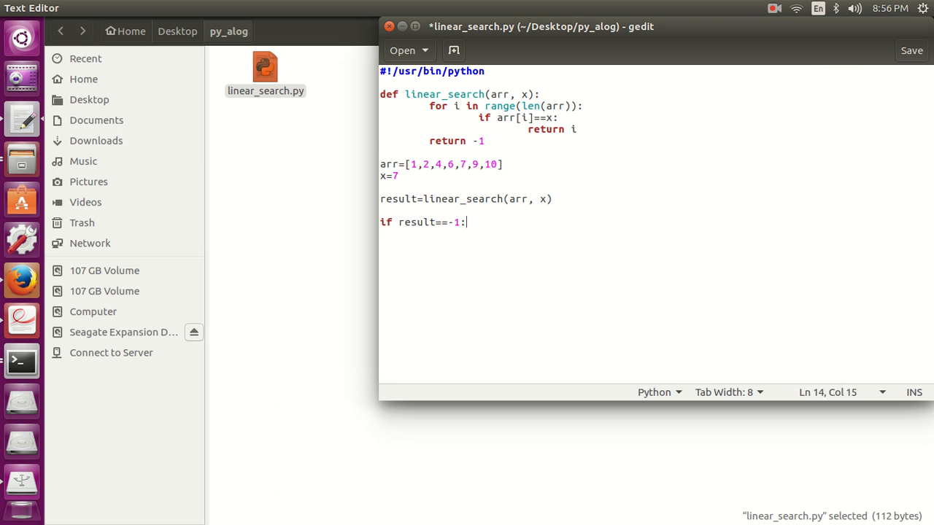
text(print)
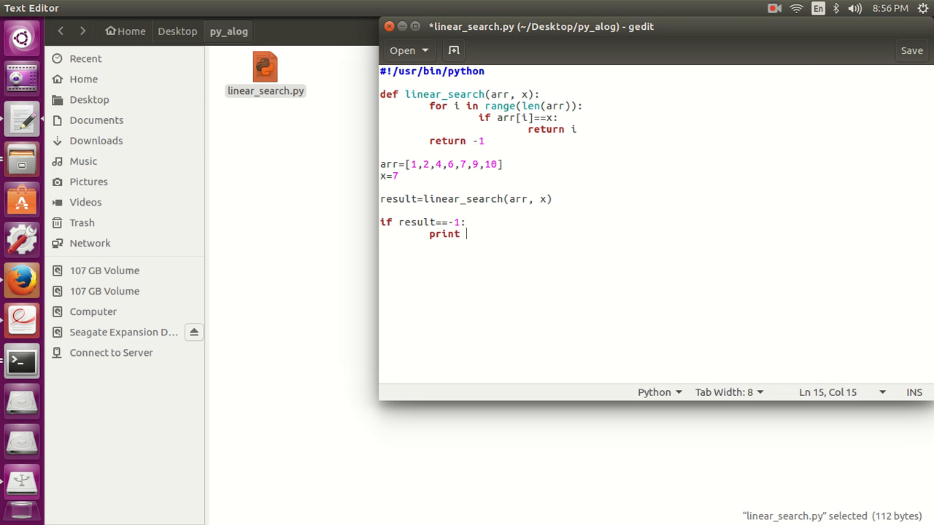
text("The ele)
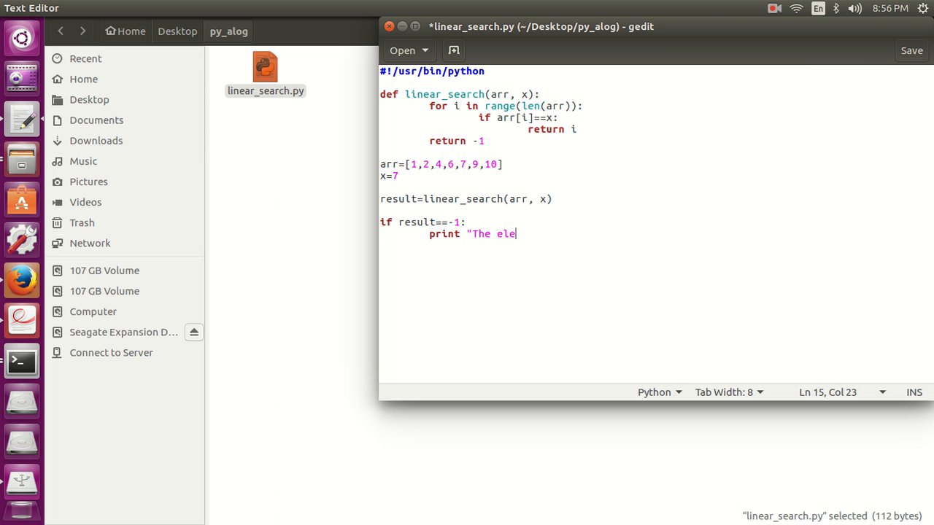
text(ment is n)
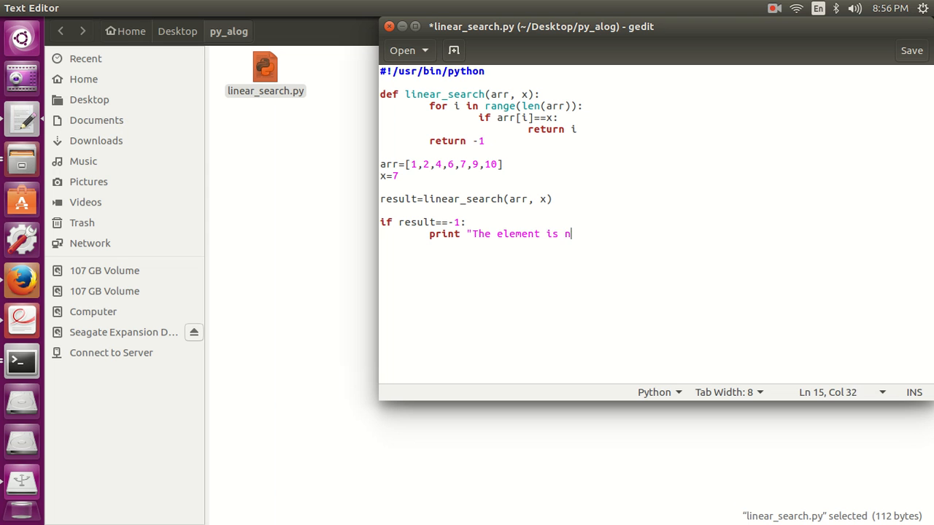
text(ot found in)
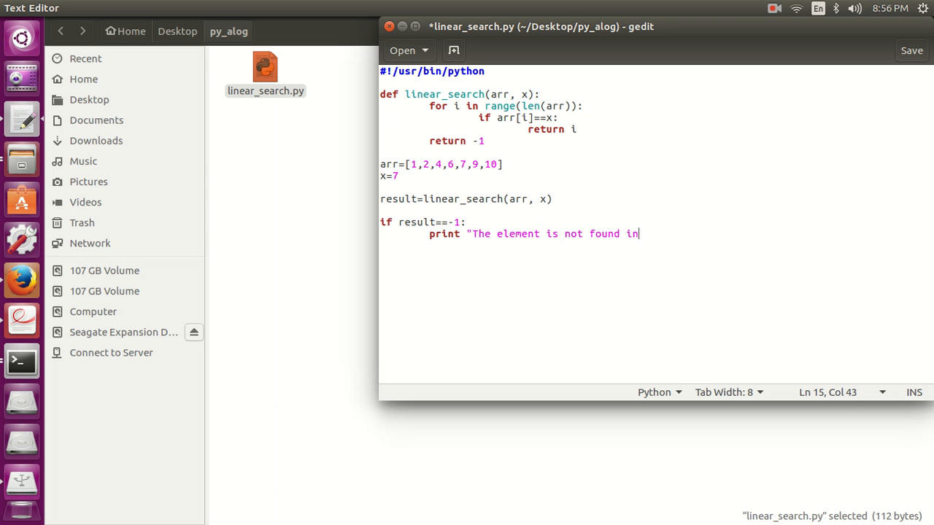
text(the array)
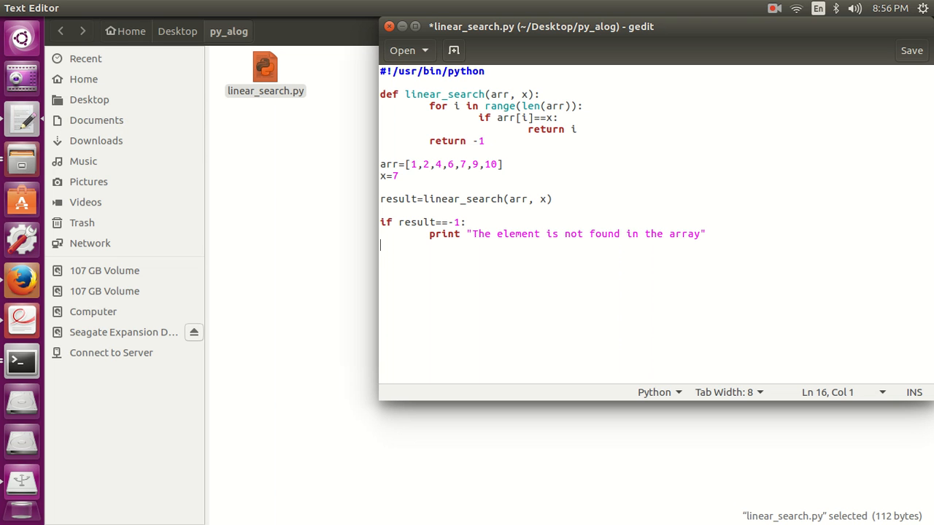
Add an else printing "The element is in the array at the index %d" % (result), then save
text(else:)
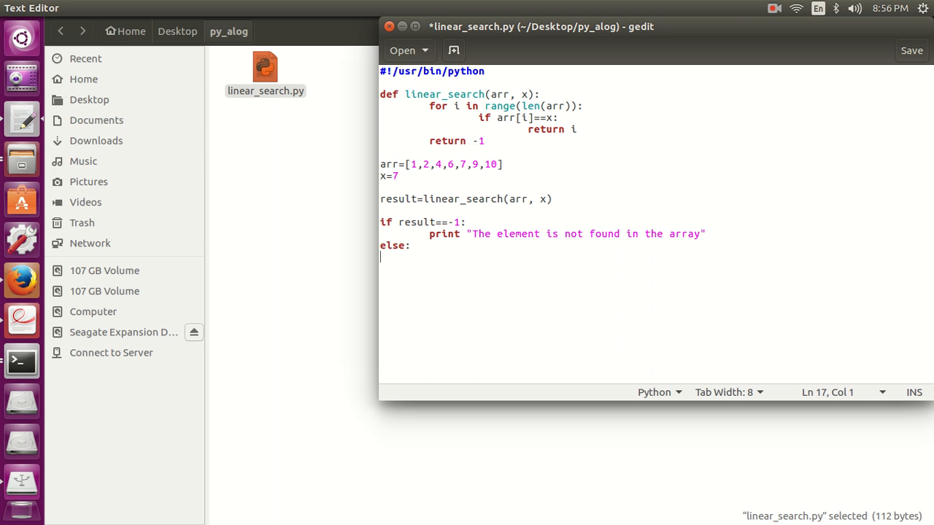
text(print)
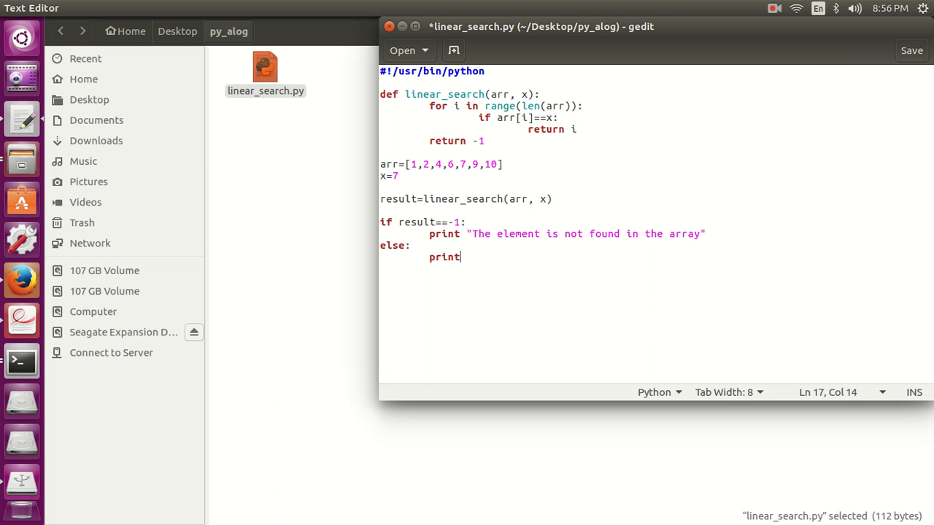
text("Te)
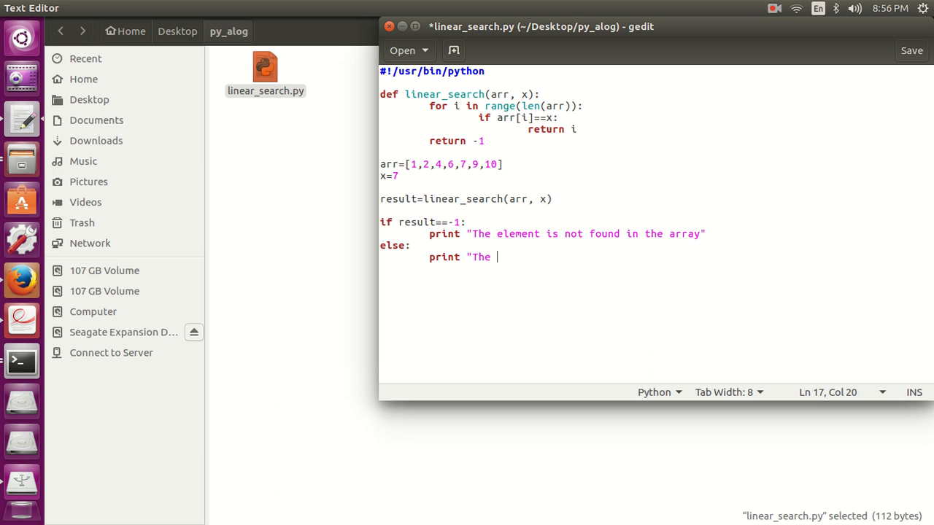
text(element is in the arra)
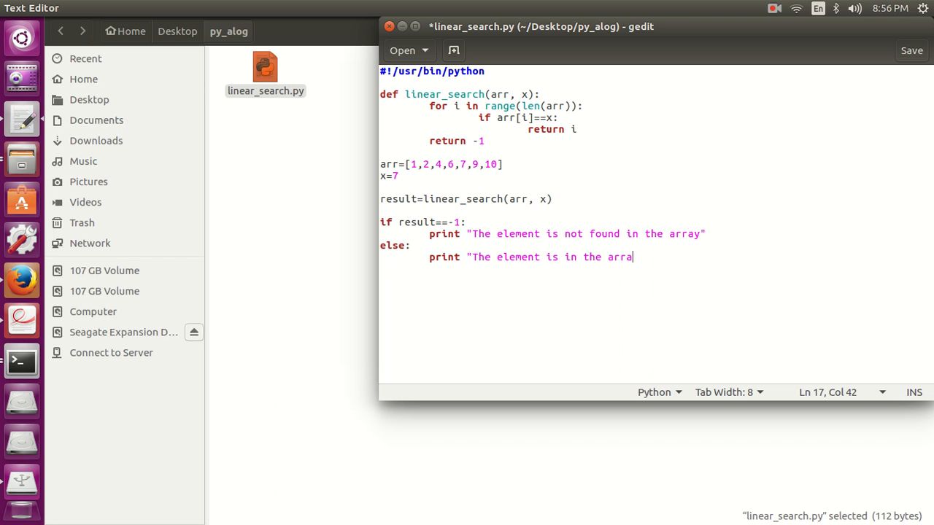
text(y a)
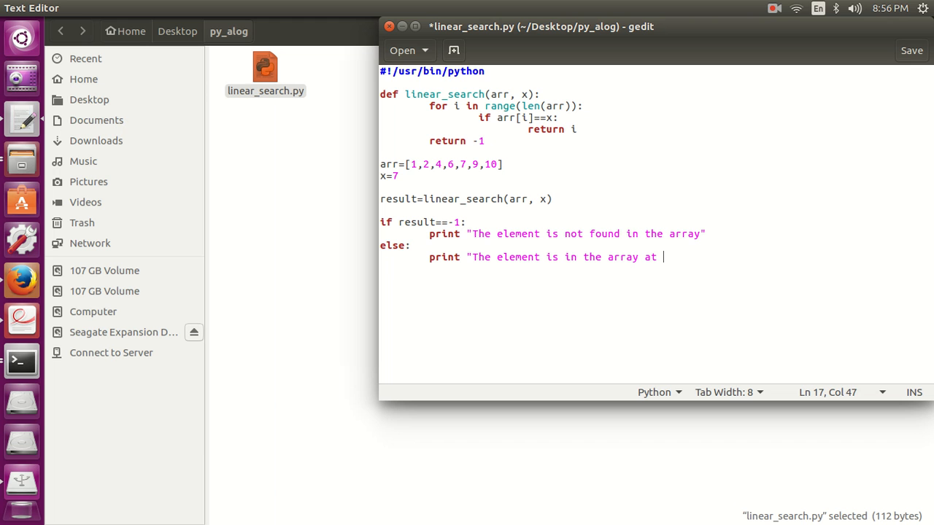
text(the index)
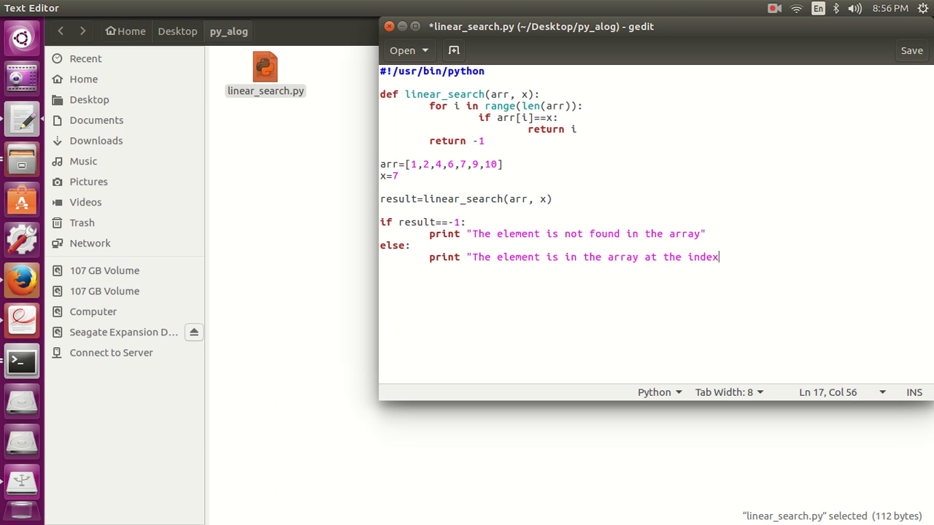
text(%d)
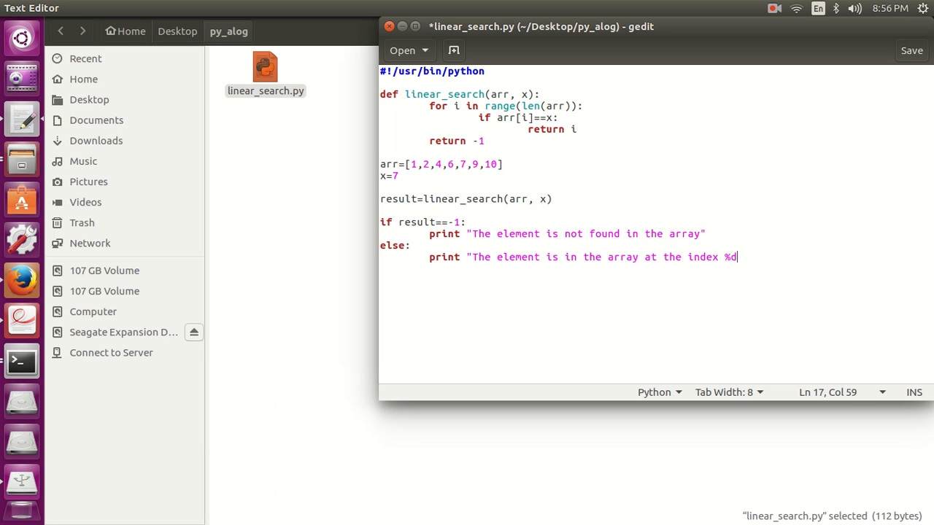
text(")
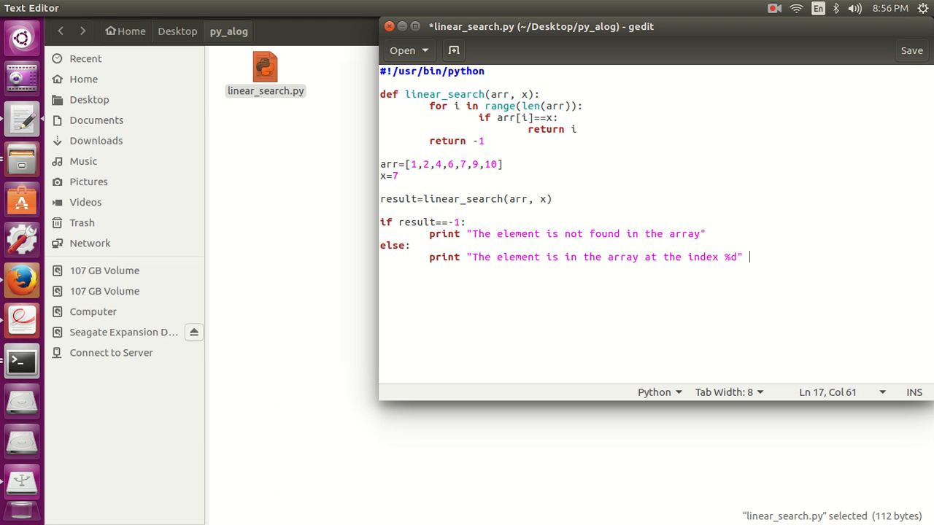
text(%()
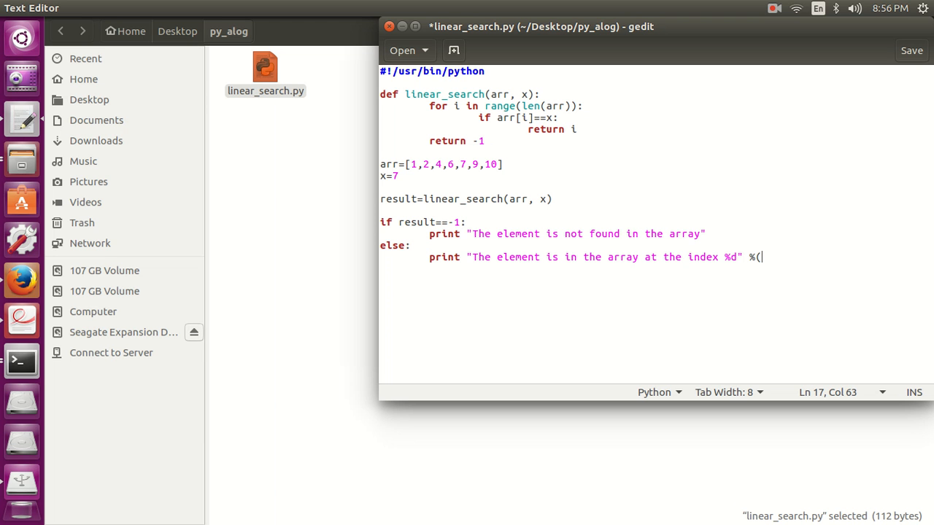
text(result))
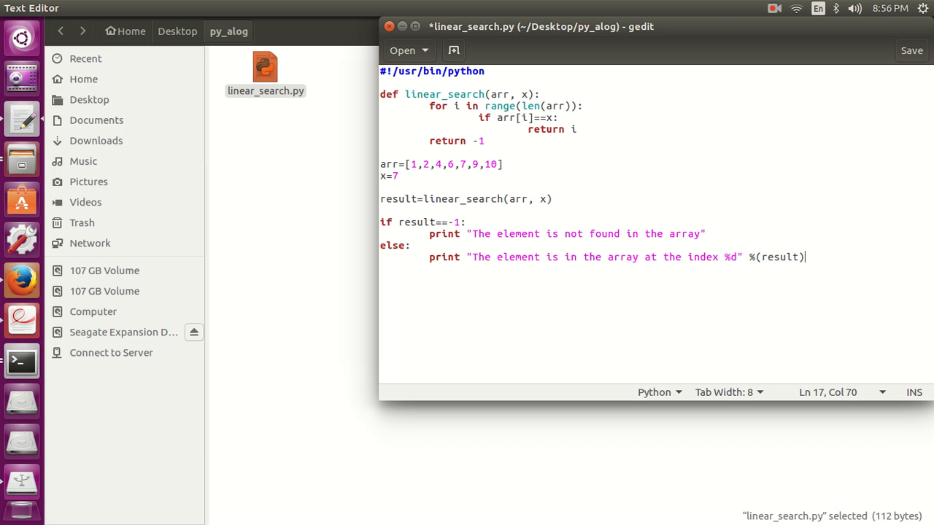
key(ctrl+s)
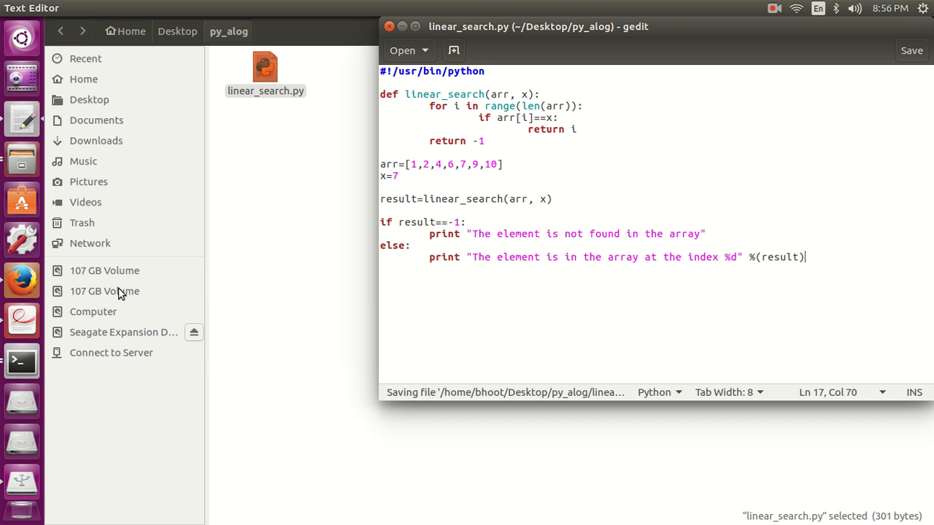
In a py_alog terminal, make linear_search.py executable with chmod +x and run ./linear_search.py
click(21, 361)
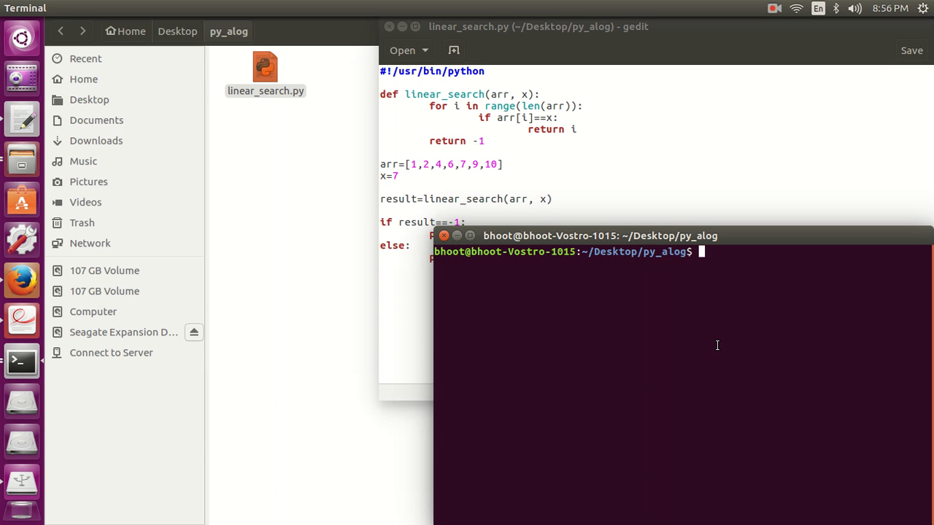
text(chmod +x linear_search.py)
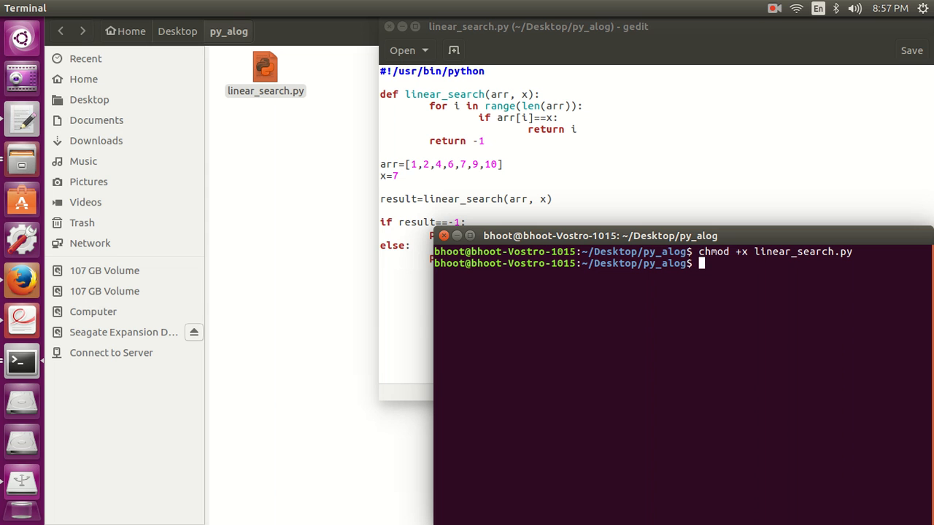
text(./line)
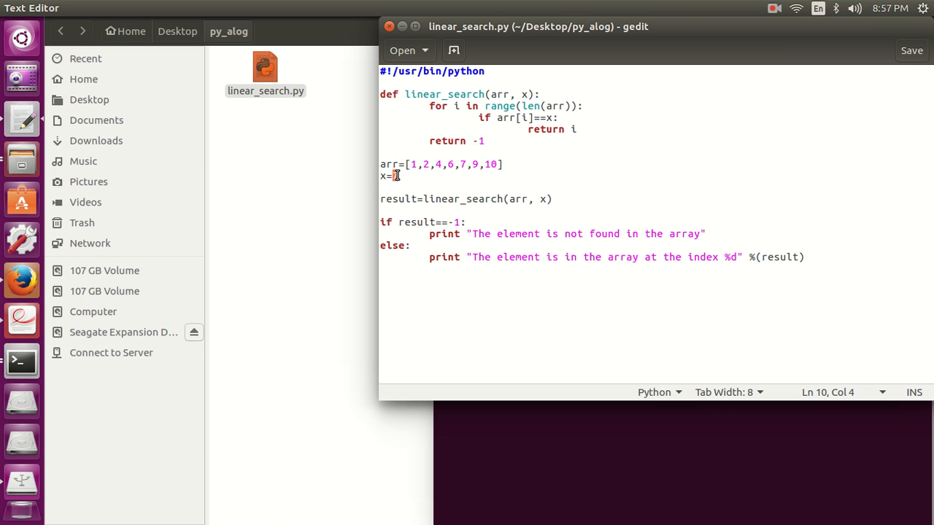
Delete the search value 7 after x= in the script
text(9)
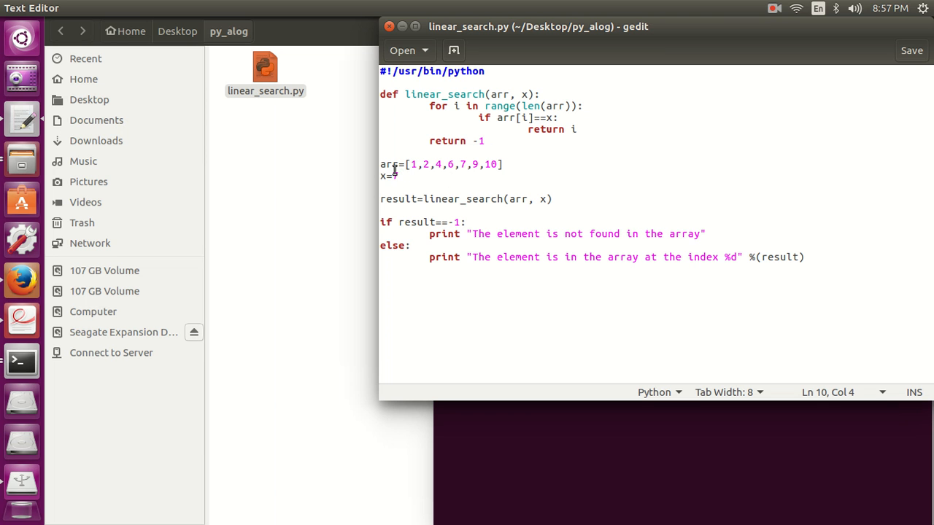
text(7)
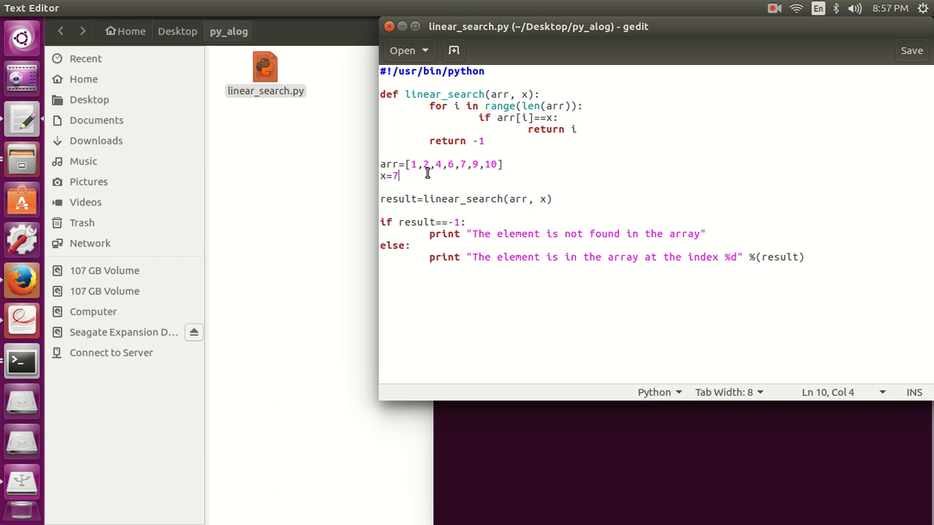
mouse_move(465, 166)
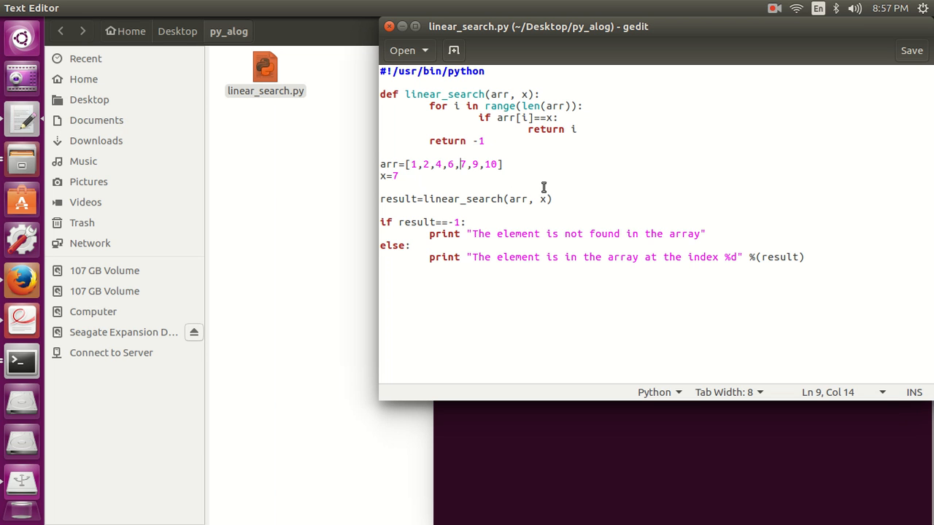
mouse_move(741, 242)
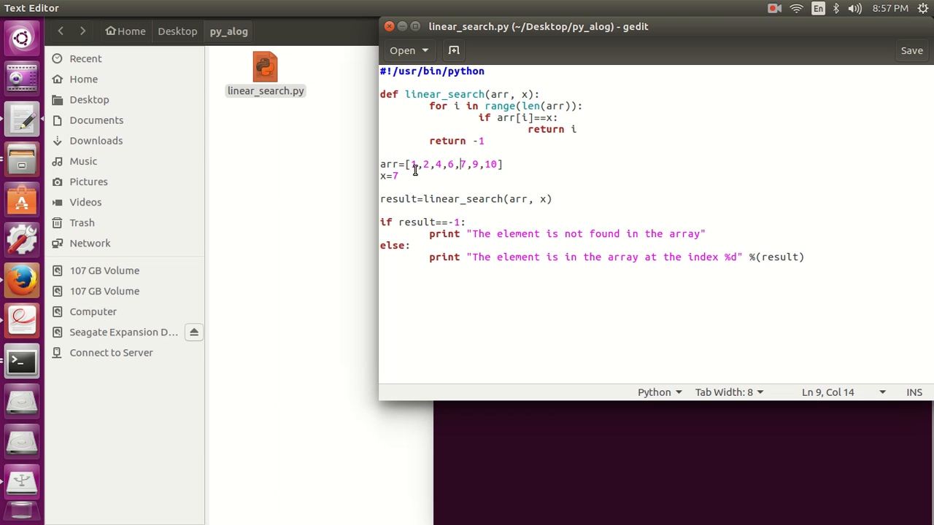
mouse_move(424, 179)
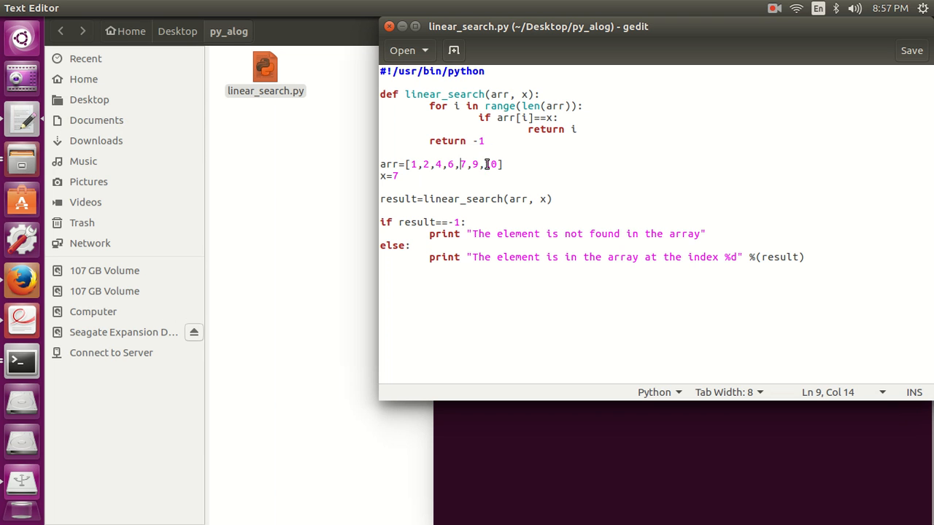
text(1)
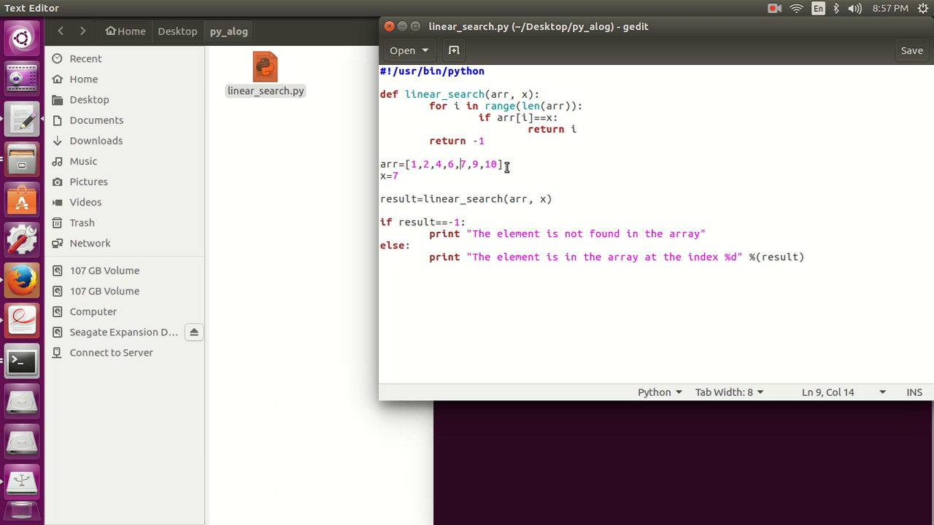
mouse_move(503, 205)
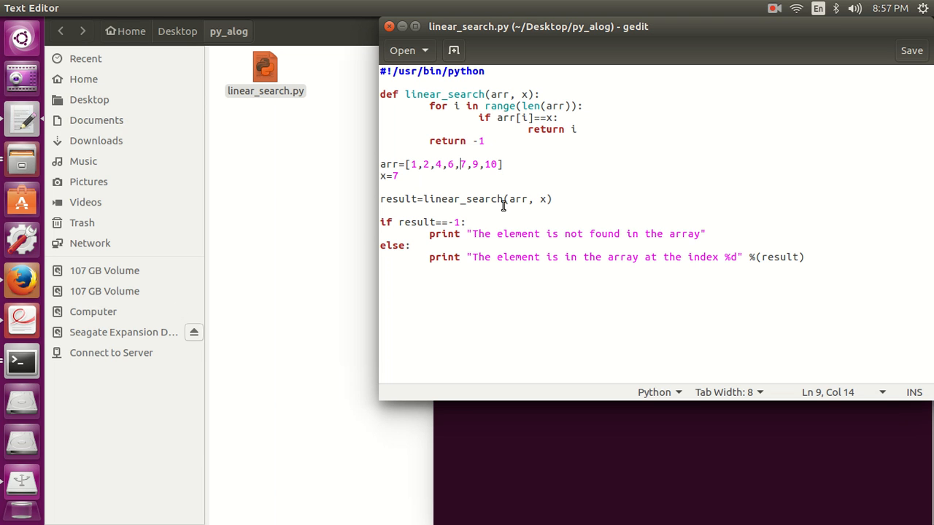
key(BackSpace)
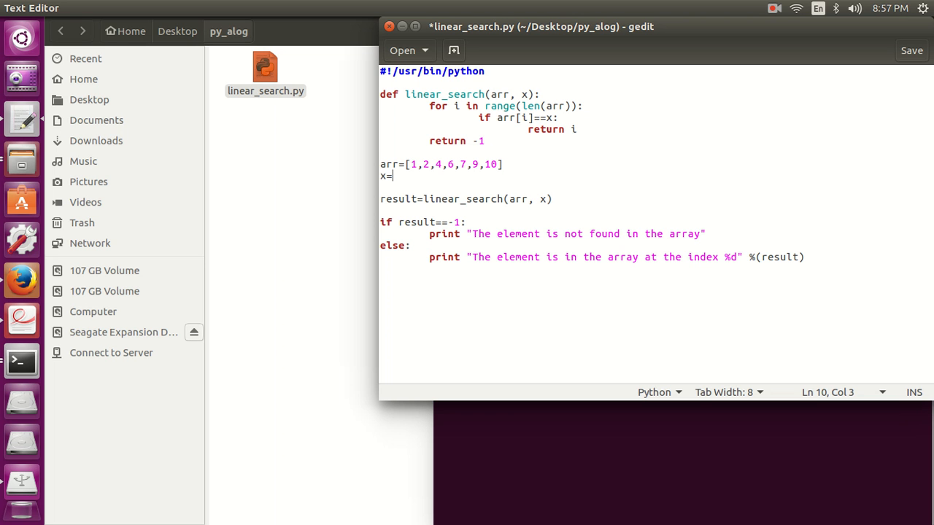
Set x=100 and rerun the script, which prints the not-found message
text(100)
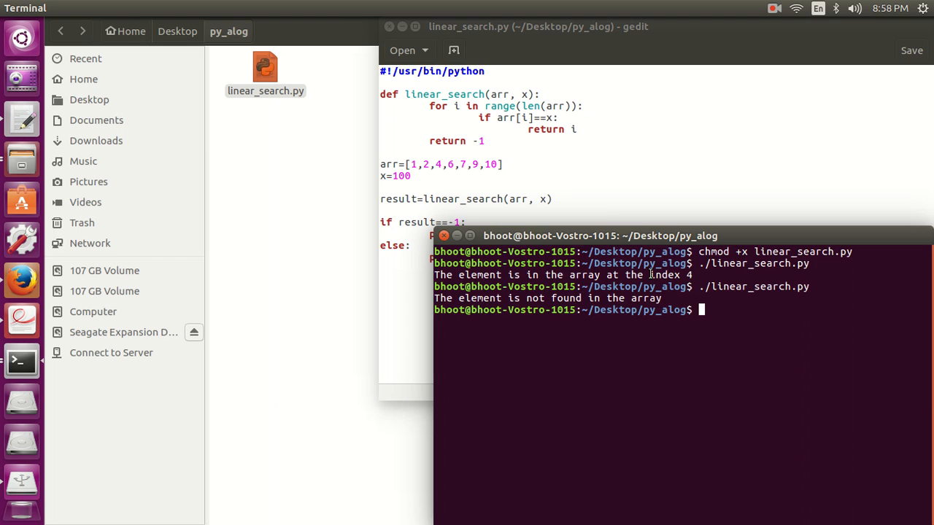
click(602, 183)
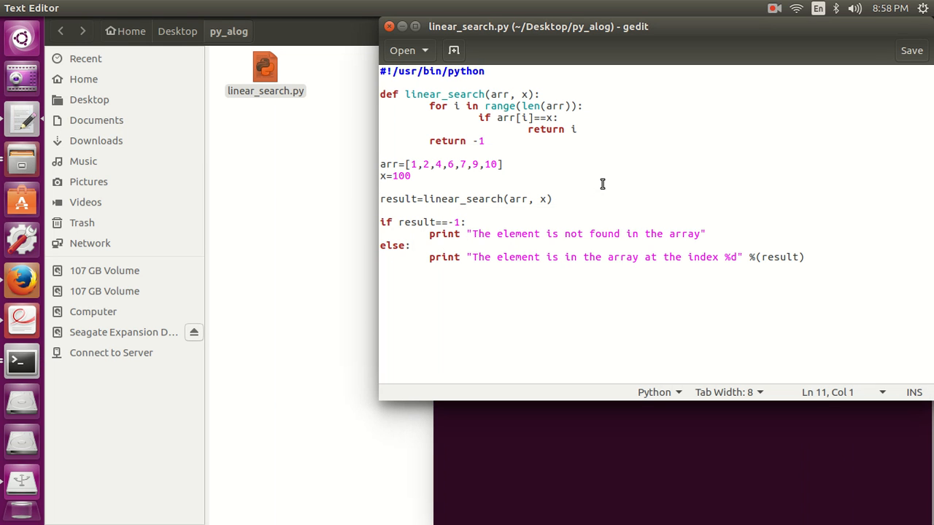